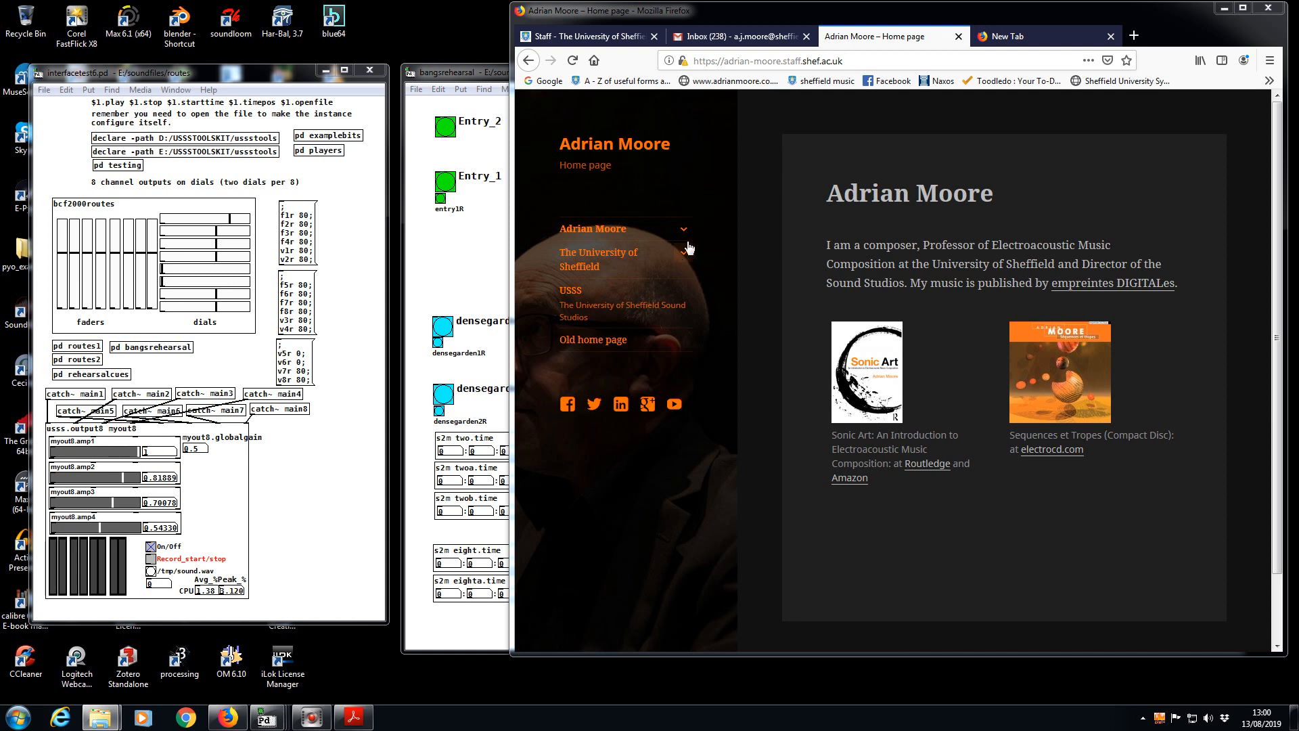
- Expand the 'Adrian Moore' sidebar menu section to reveal its sub-pages, including My music
left_click(771, 60)
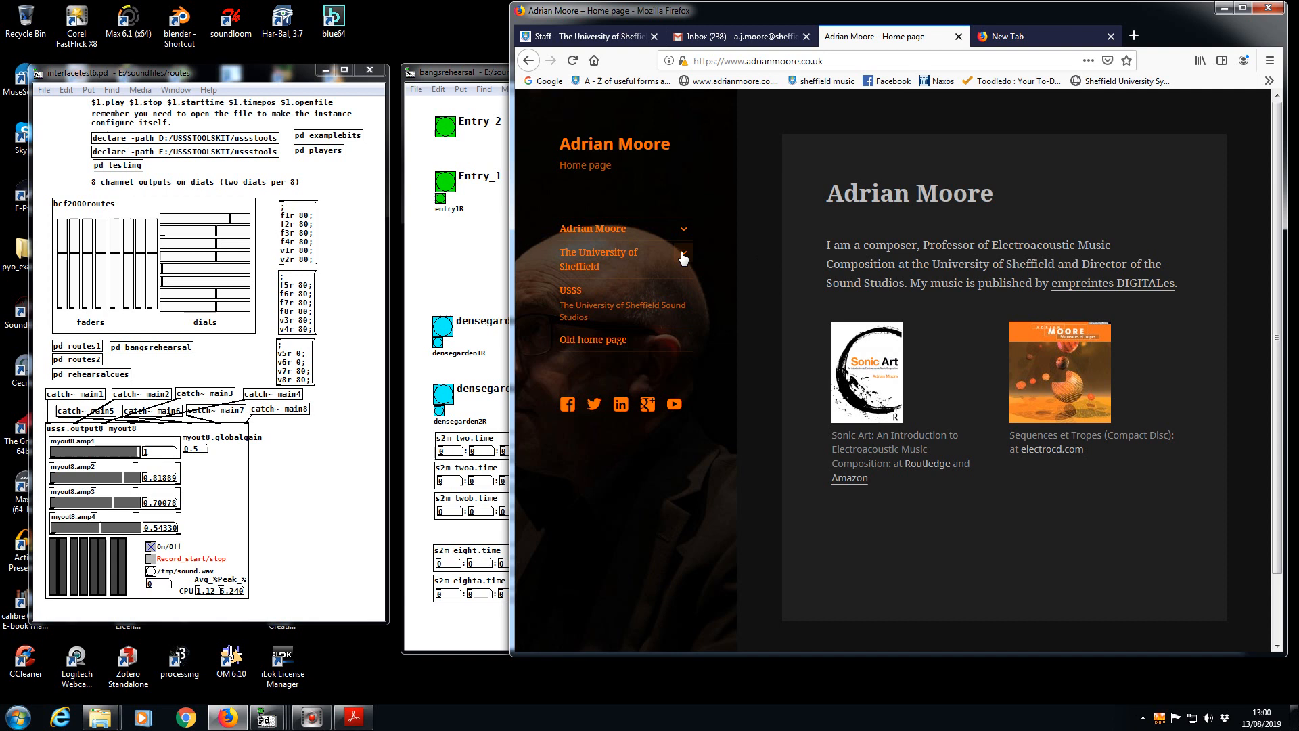
left_click(683, 228)
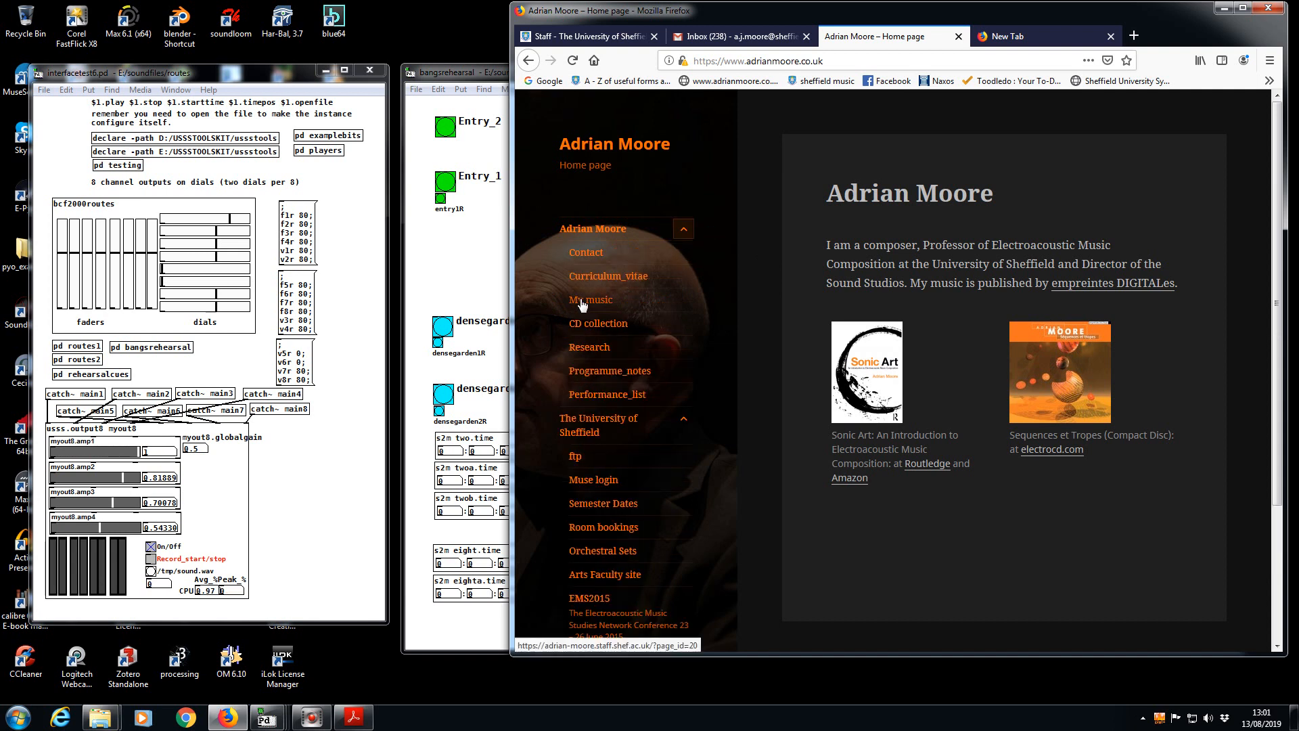
- Open My music and scroll through its SoundCloud recordings and PDF score links
left_click(590, 299)
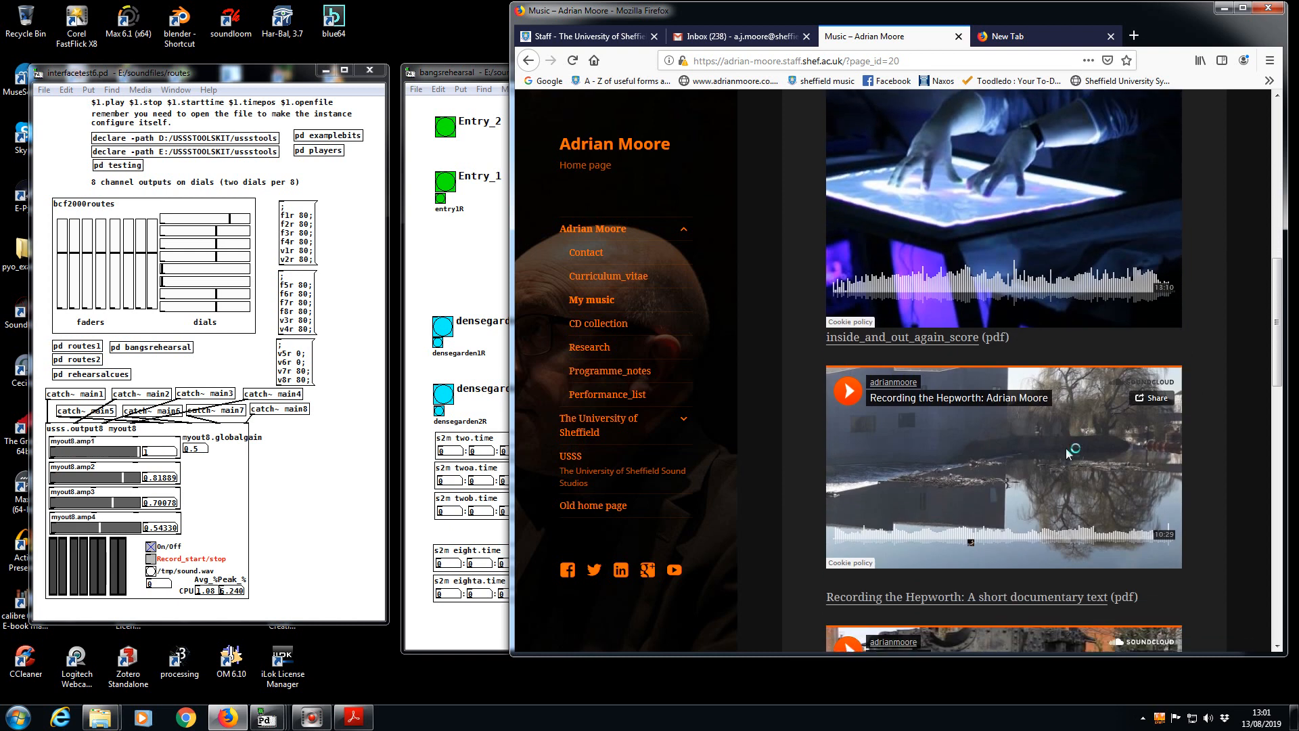
scroll("down", 3)
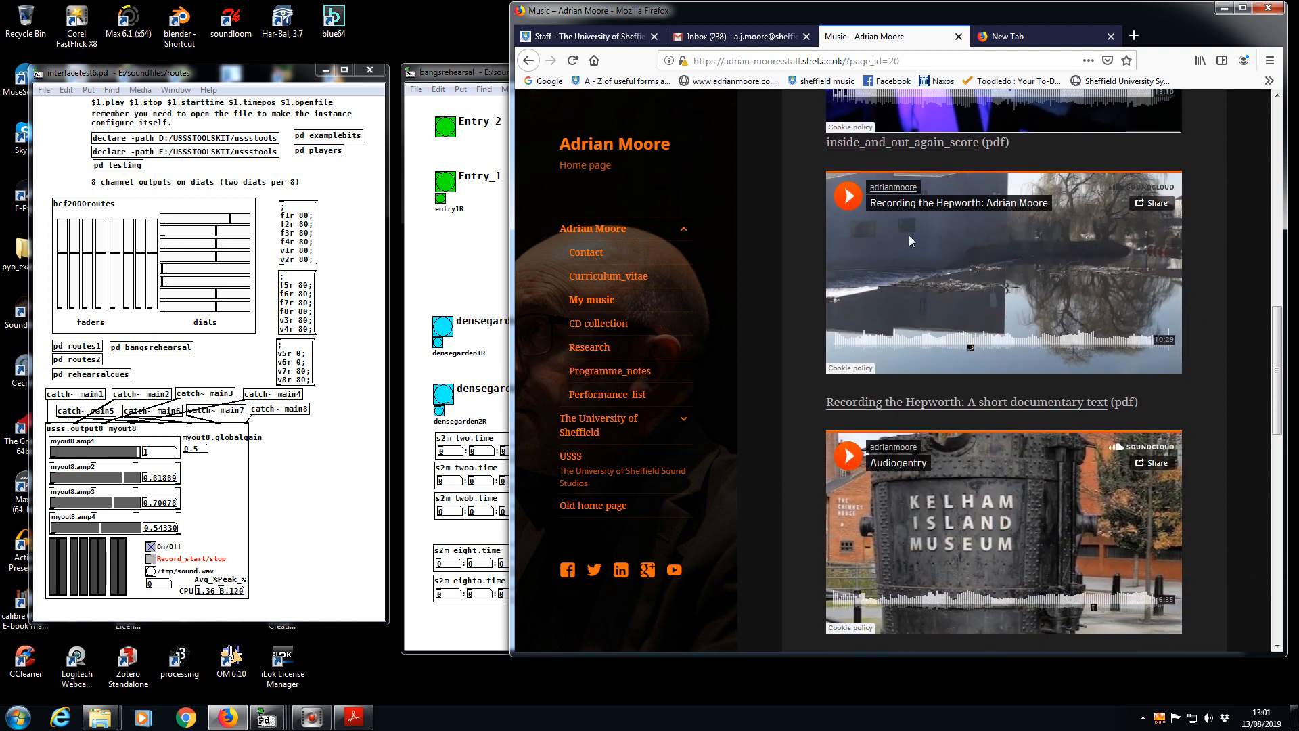
mouse_move(1019, 534)
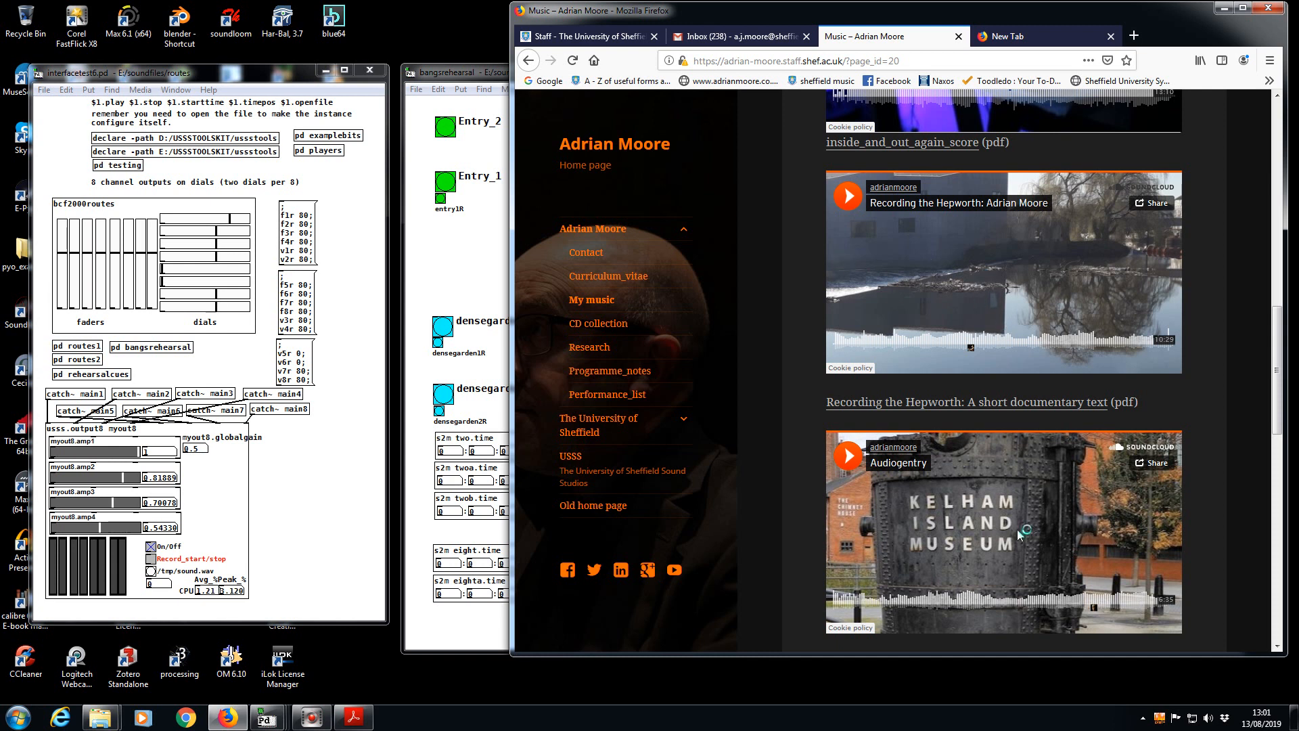
scroll("down", 3)
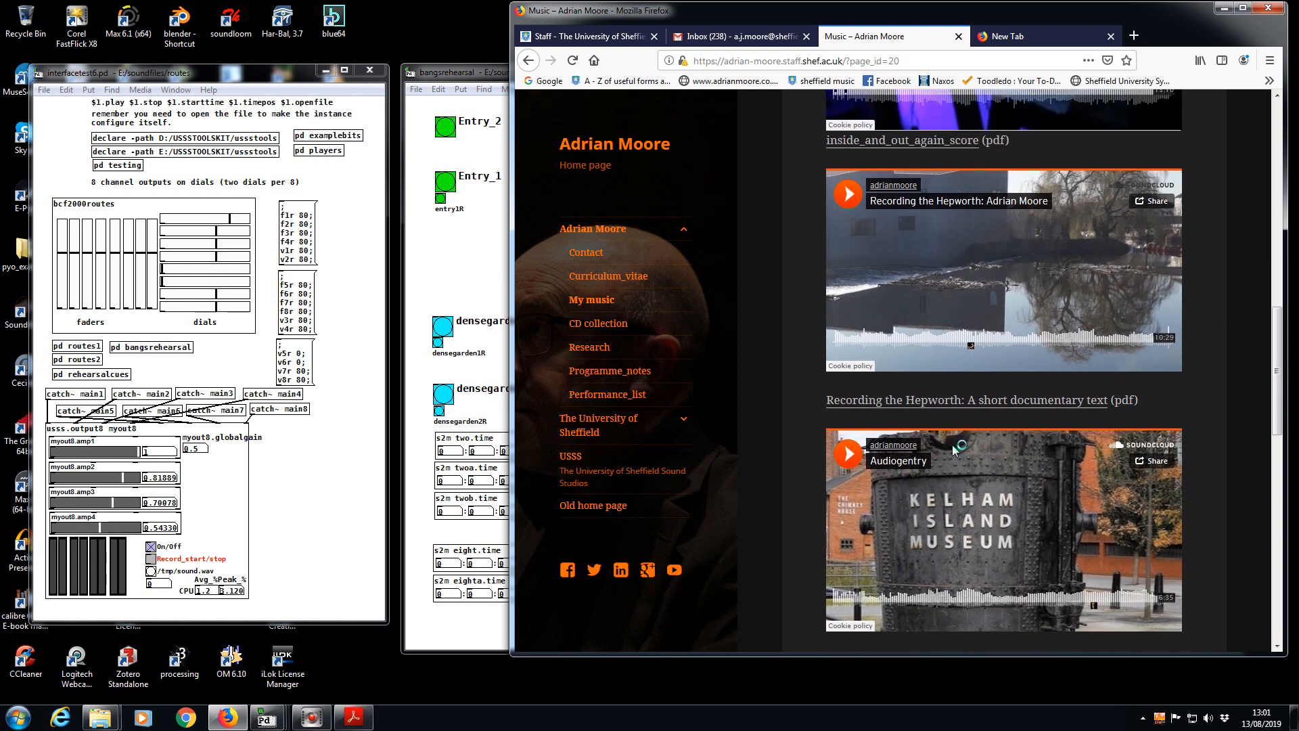
scroll("down", 3)
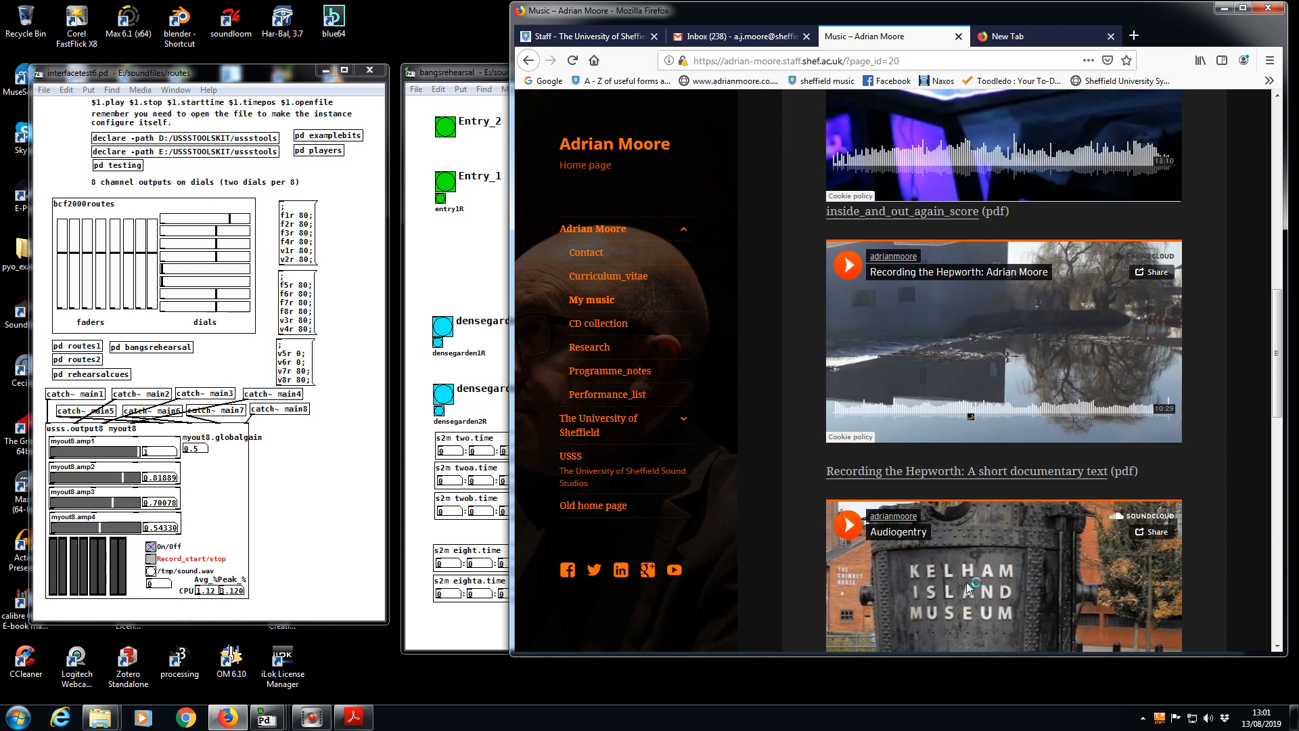
scroll("down", 3)
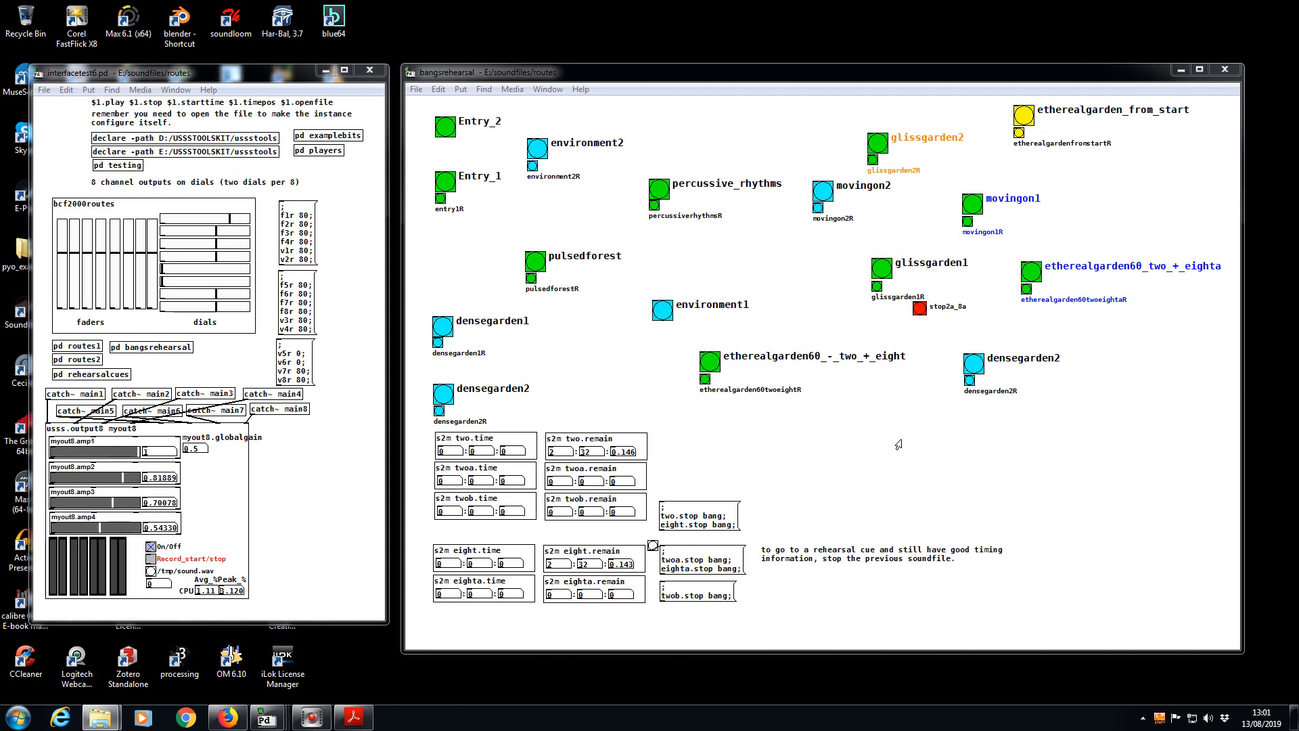
mouse_move(875, 455)
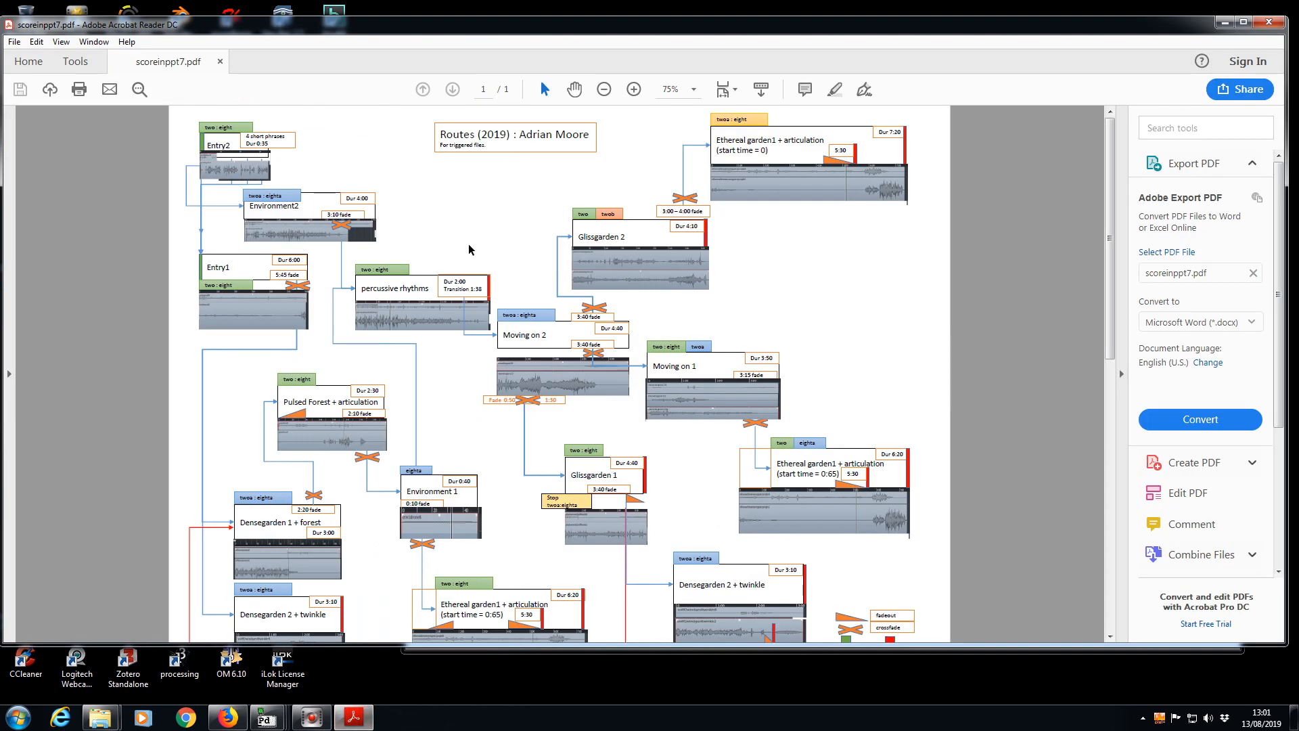
- Scroll the Routes score up to its title, then back down to the lower routes
scroll("down", 3)
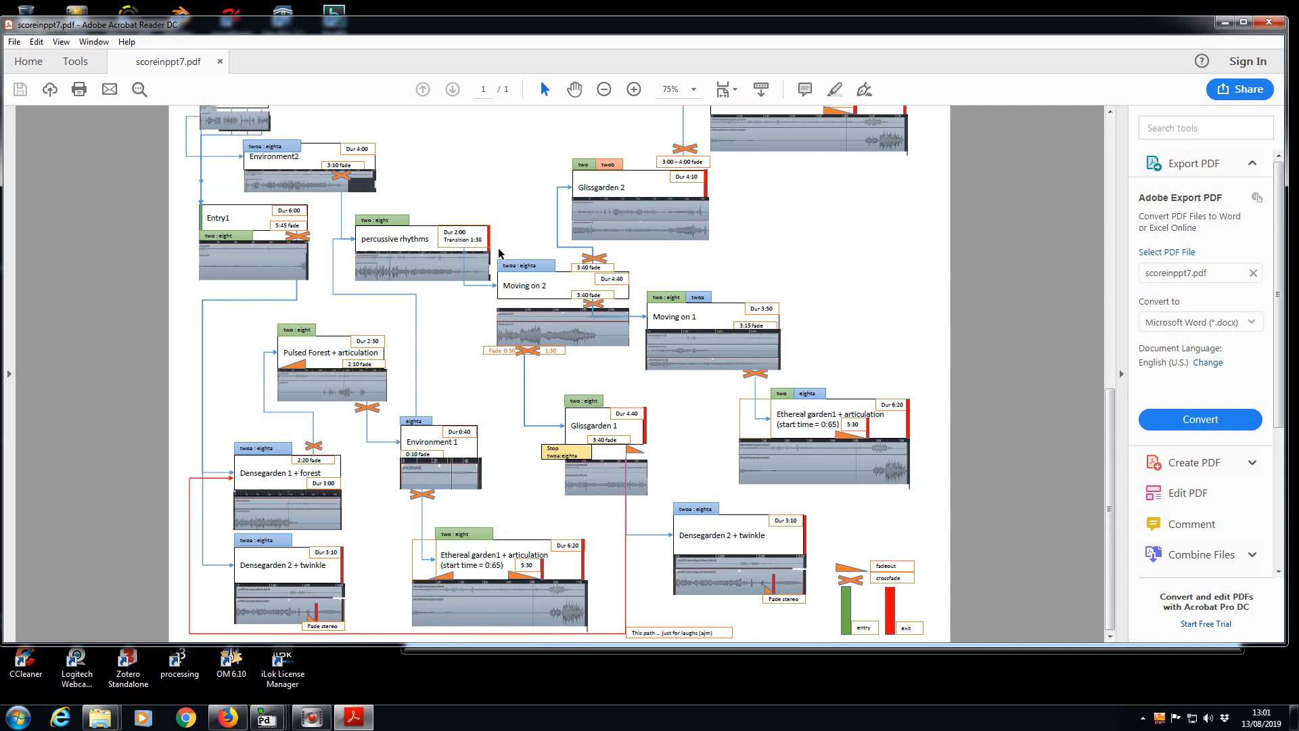
scroll("up", 3)
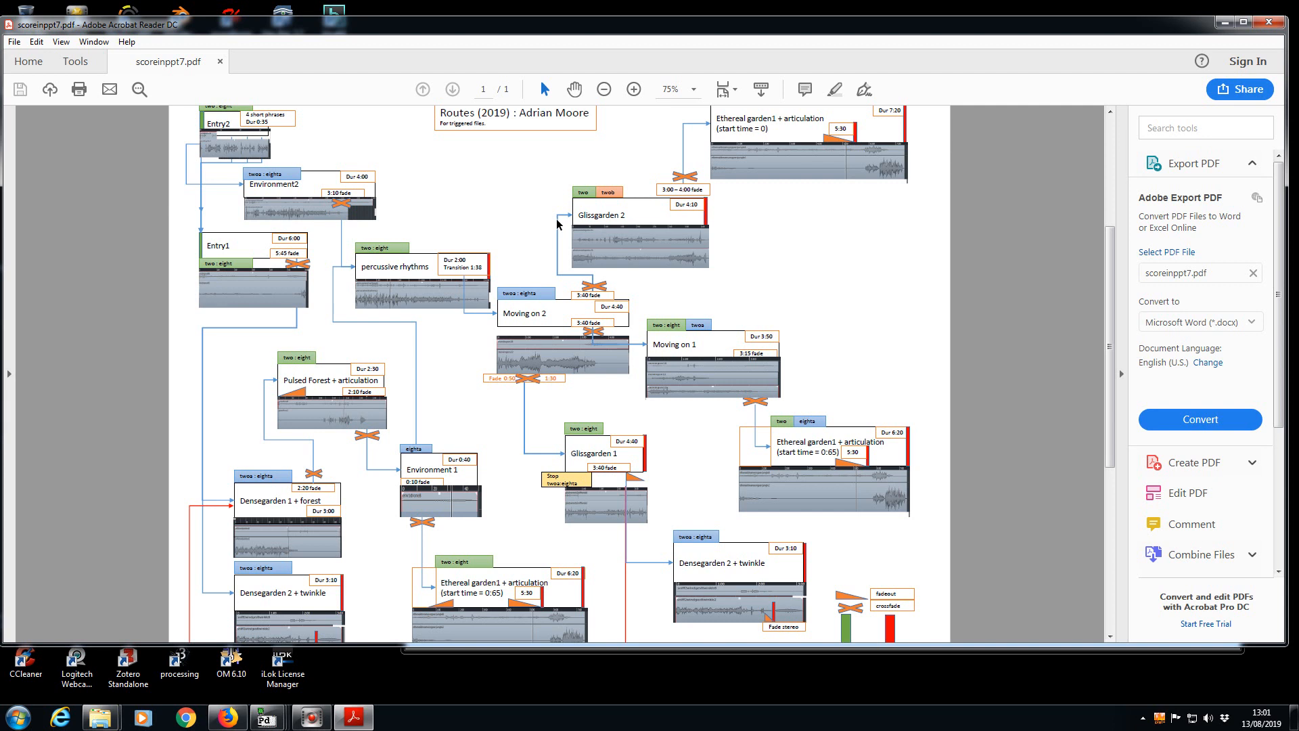
scroll("down", 3)
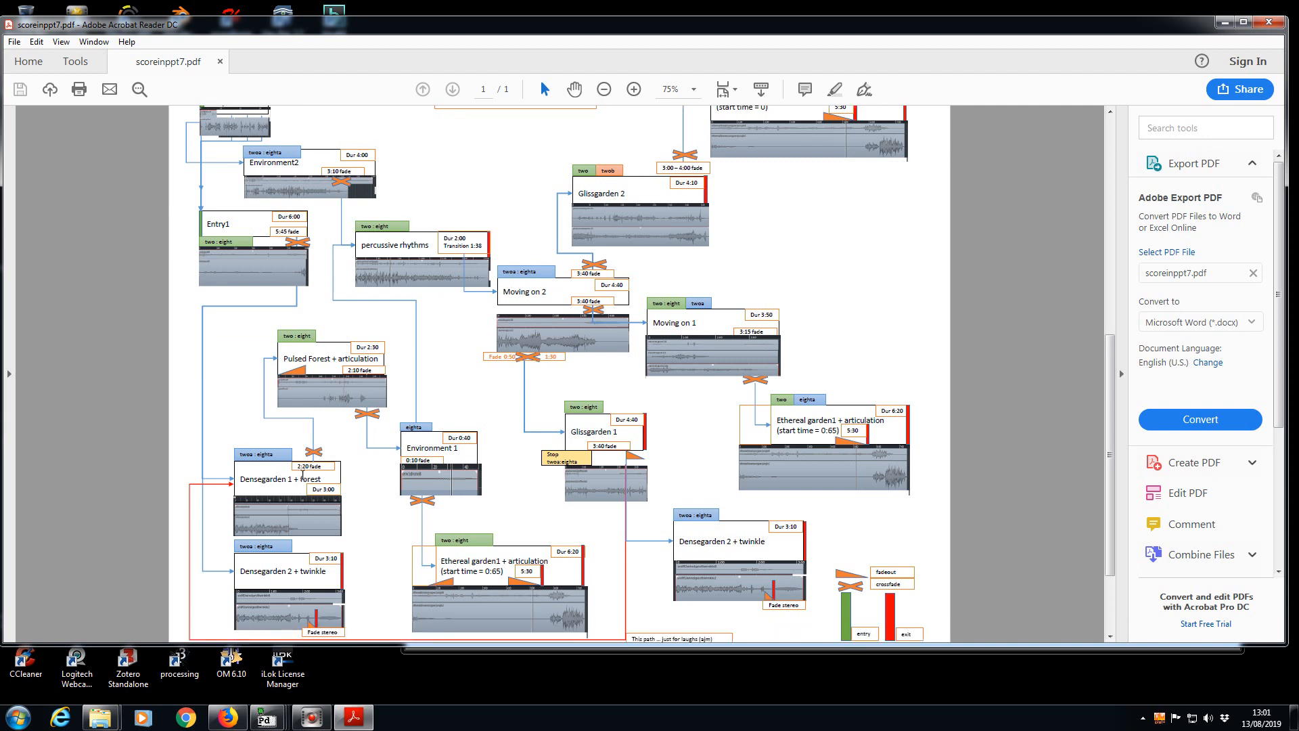
mouse_move(742, 369)
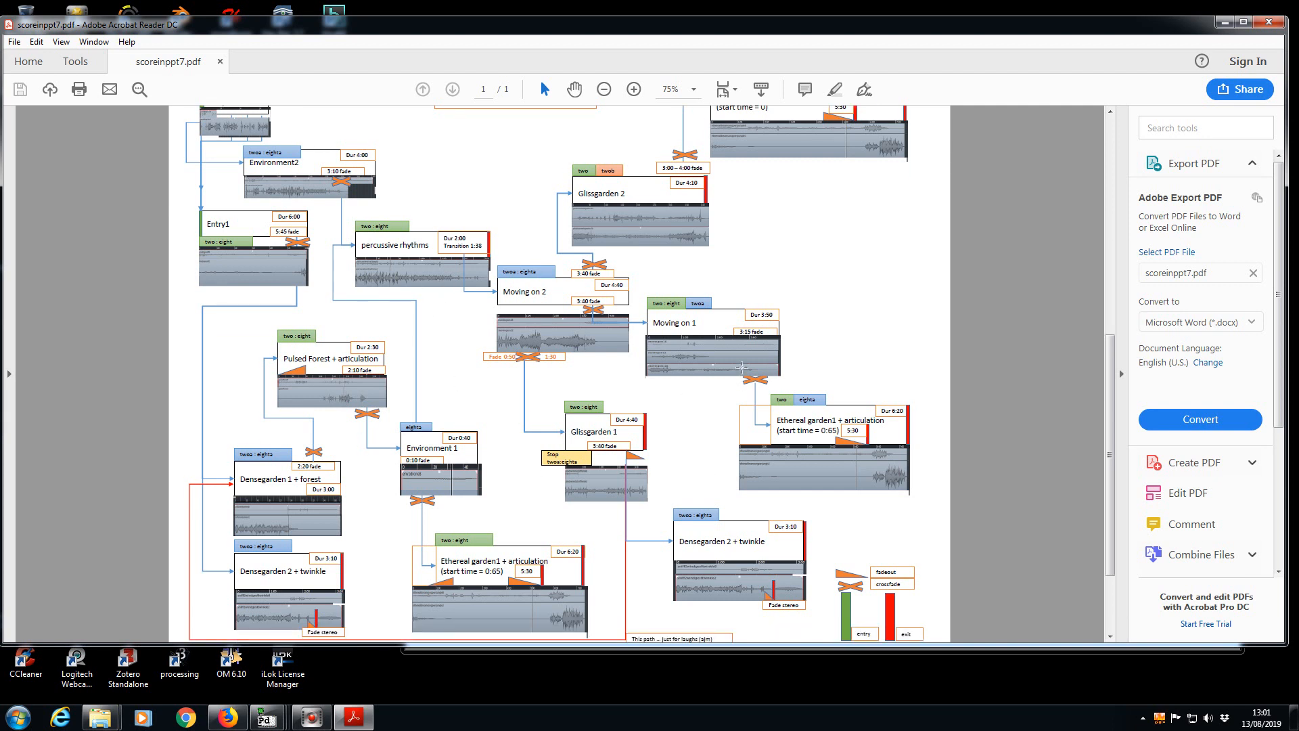
mouse_move(403, 362)
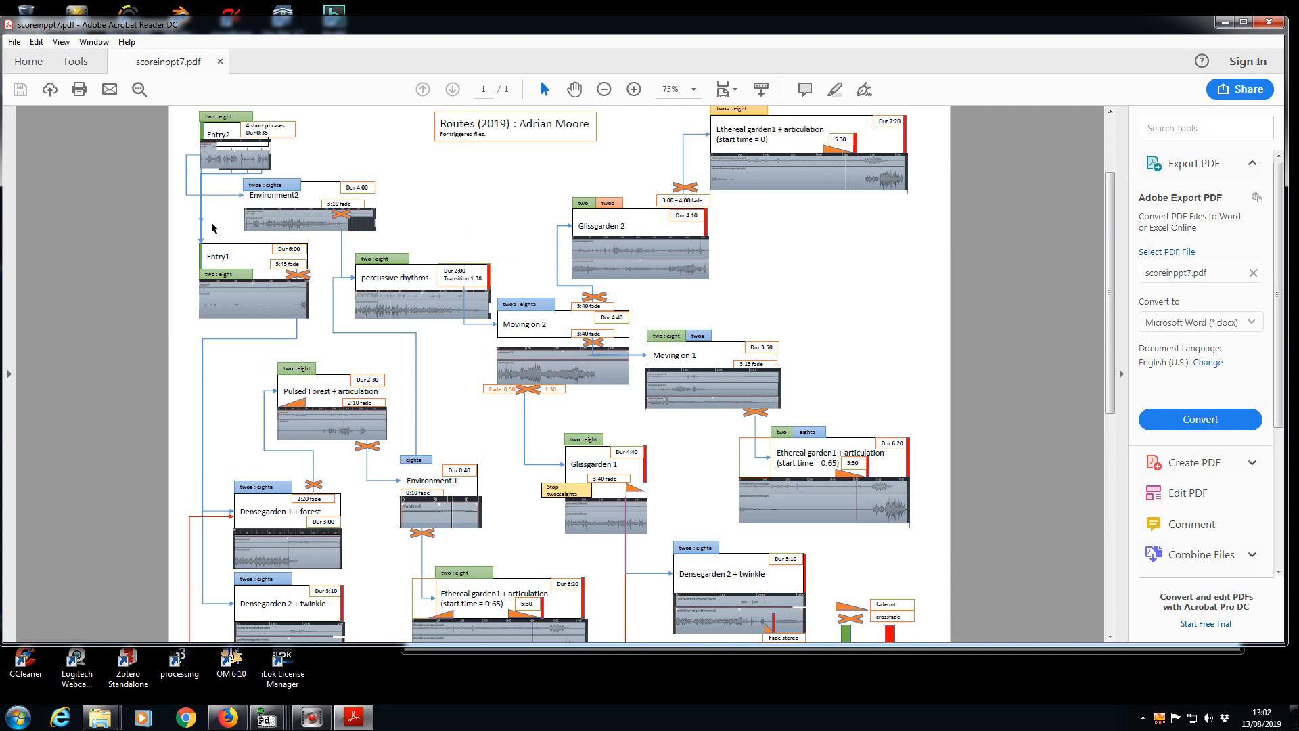
scroll("down", 3)
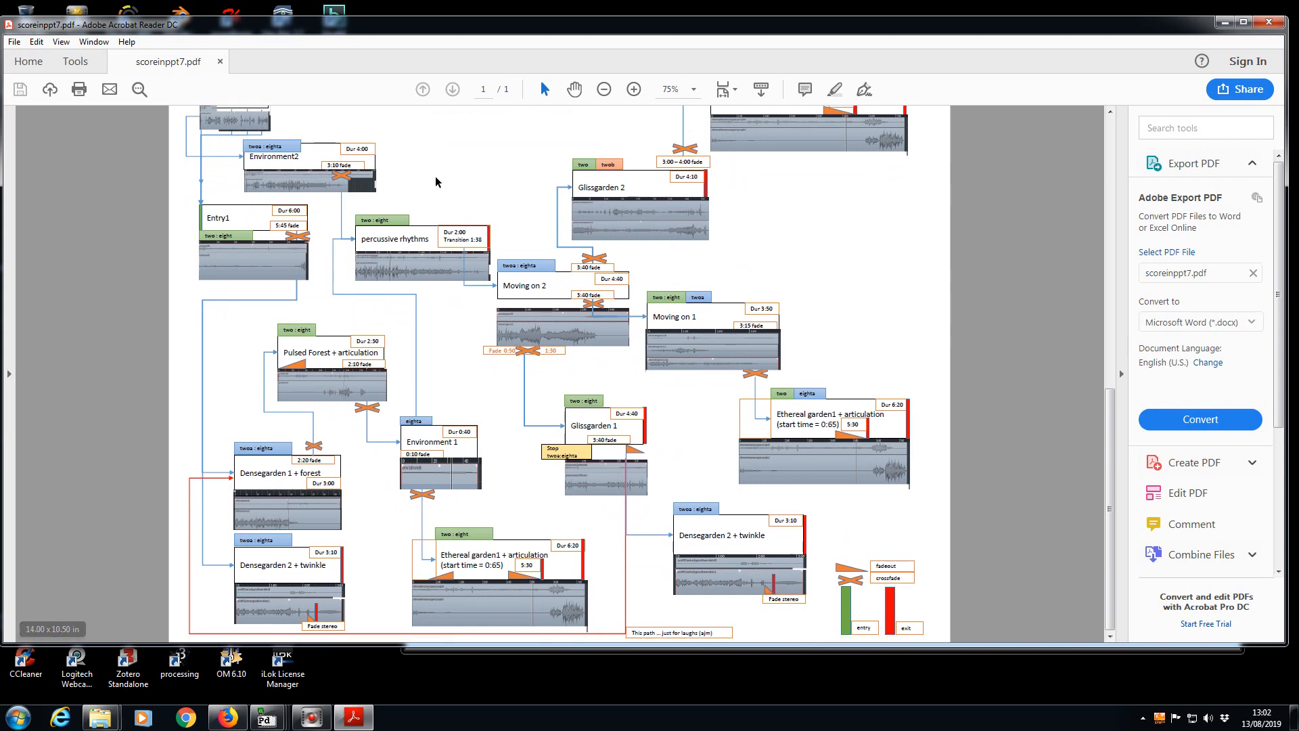
mouse_move(820, 224)
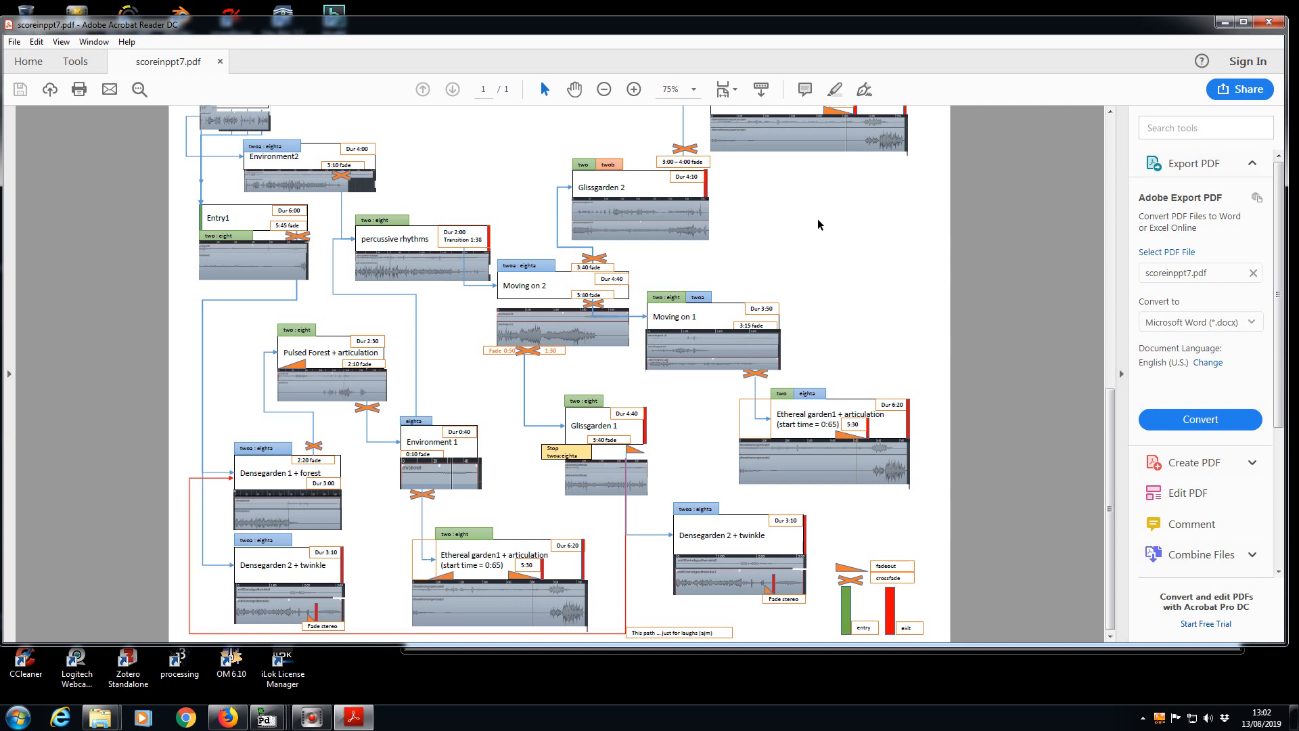
mouse_move(811, 206)
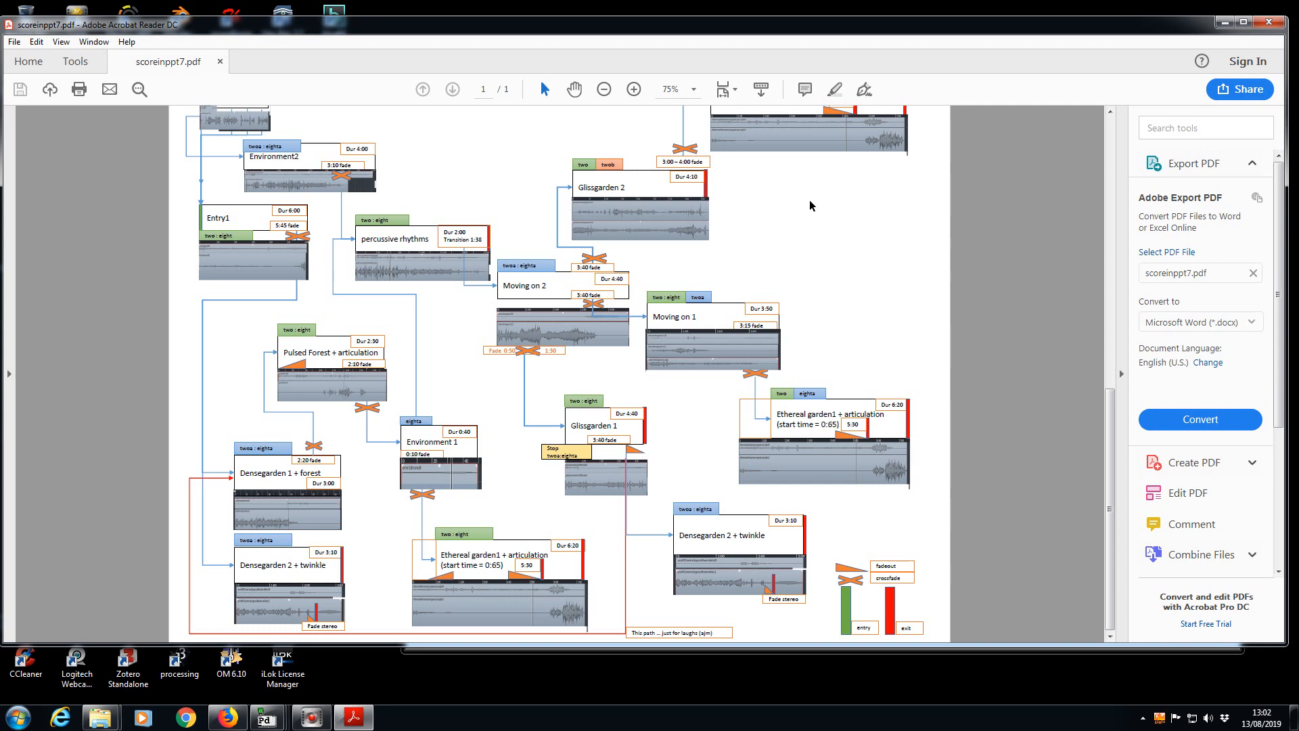
mouse_move(493, 340)
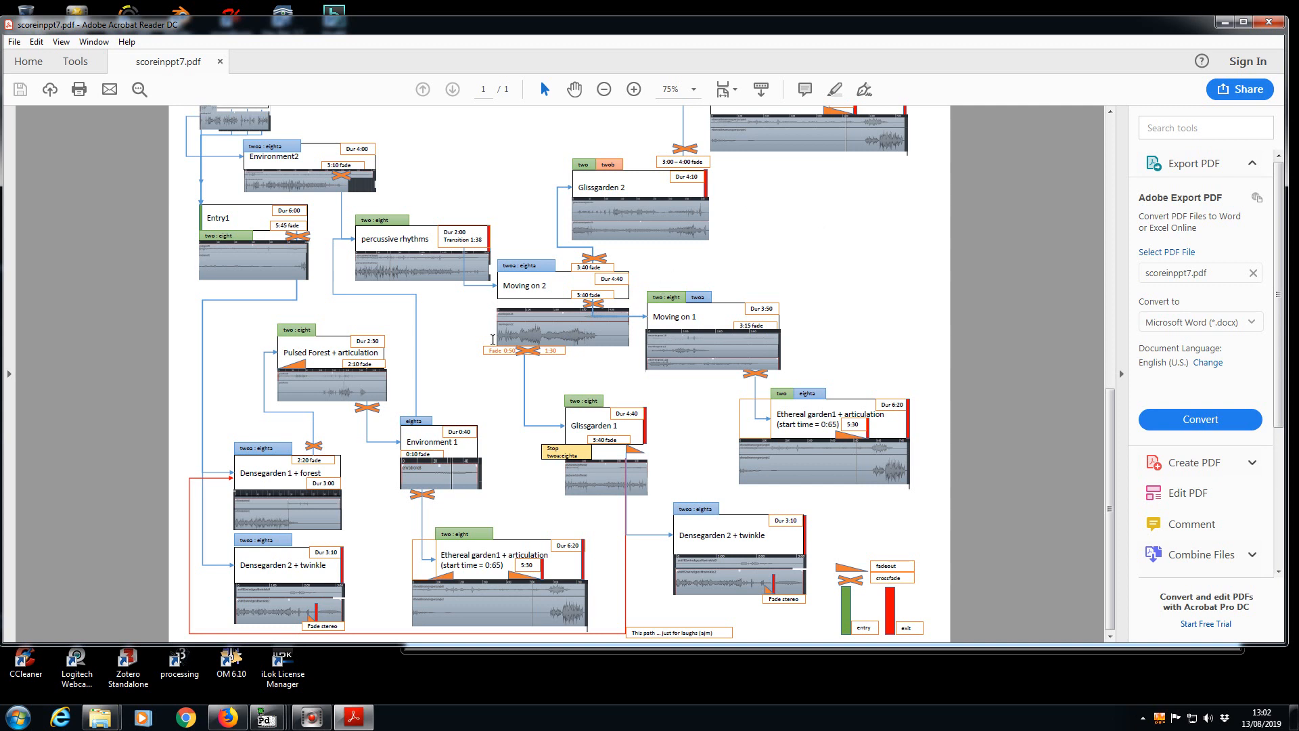
mouse_move(289, 390)
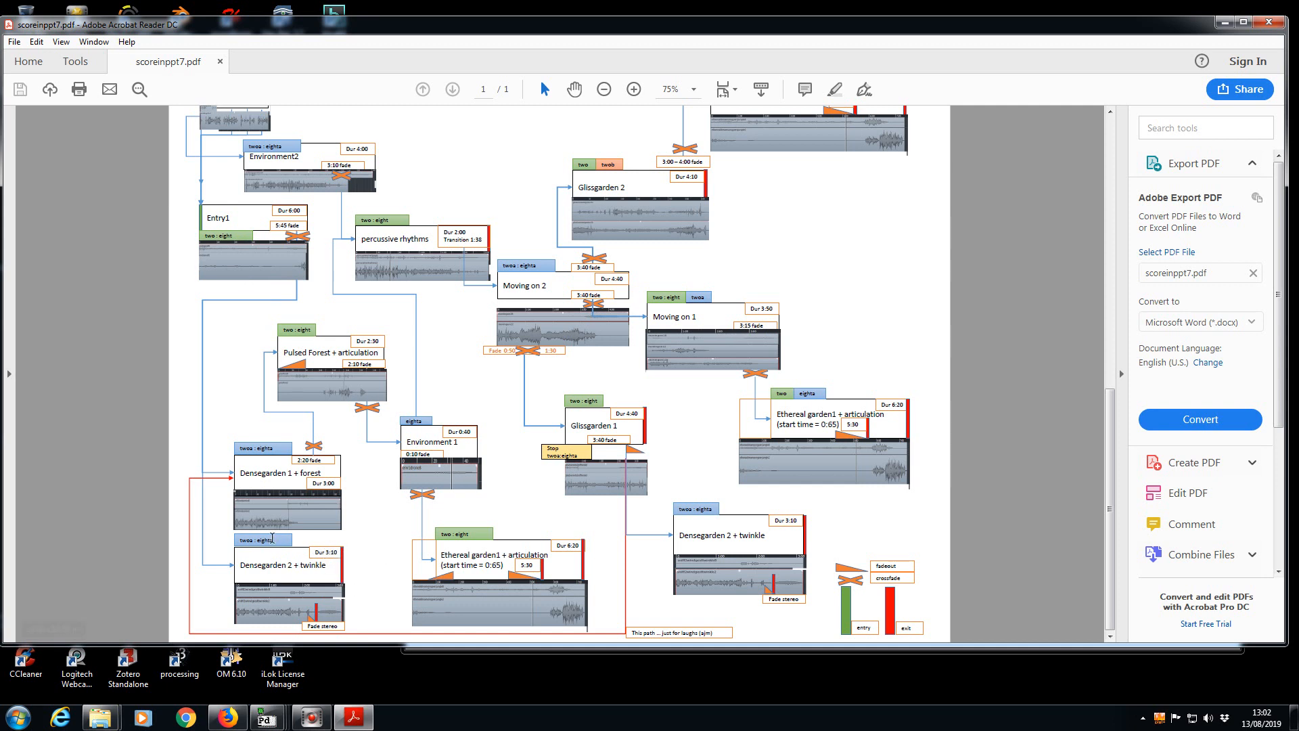
scroll("up", 3)
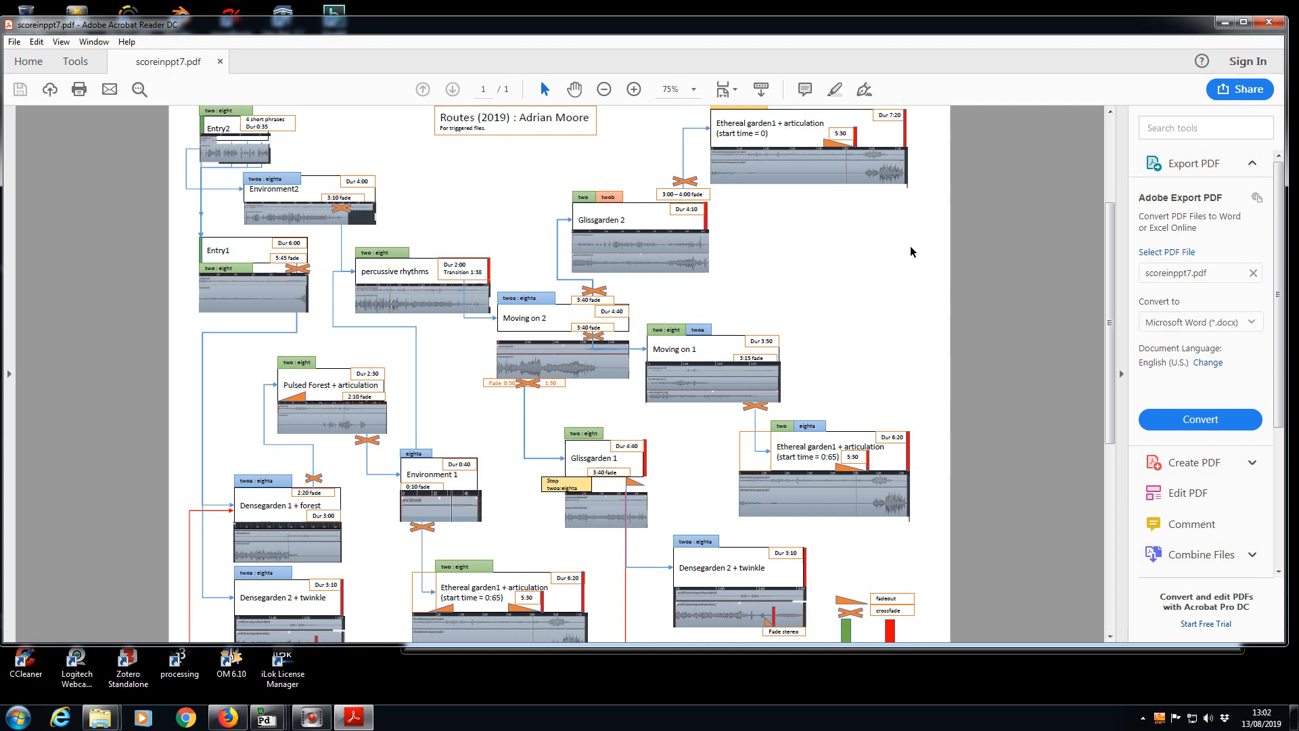
scroll("up", 3)
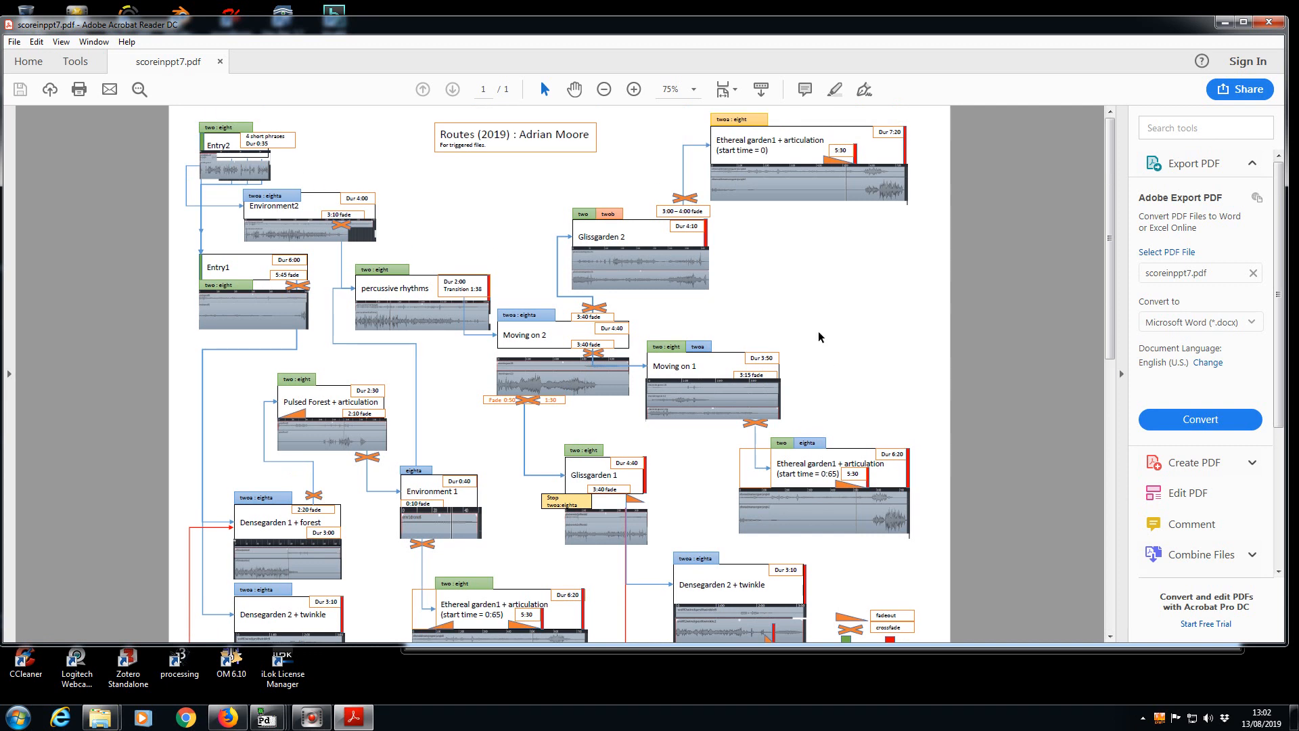
scroll("down", 3)
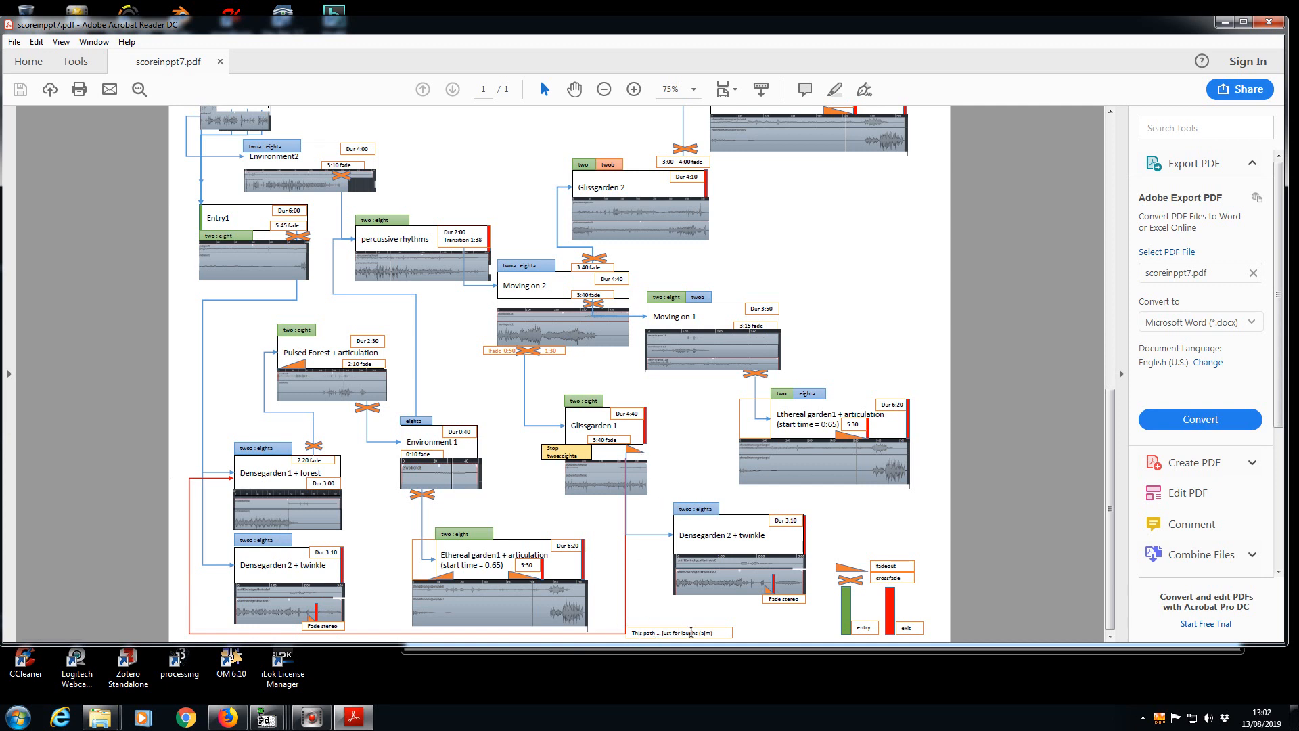
mouse_move(347, 477)
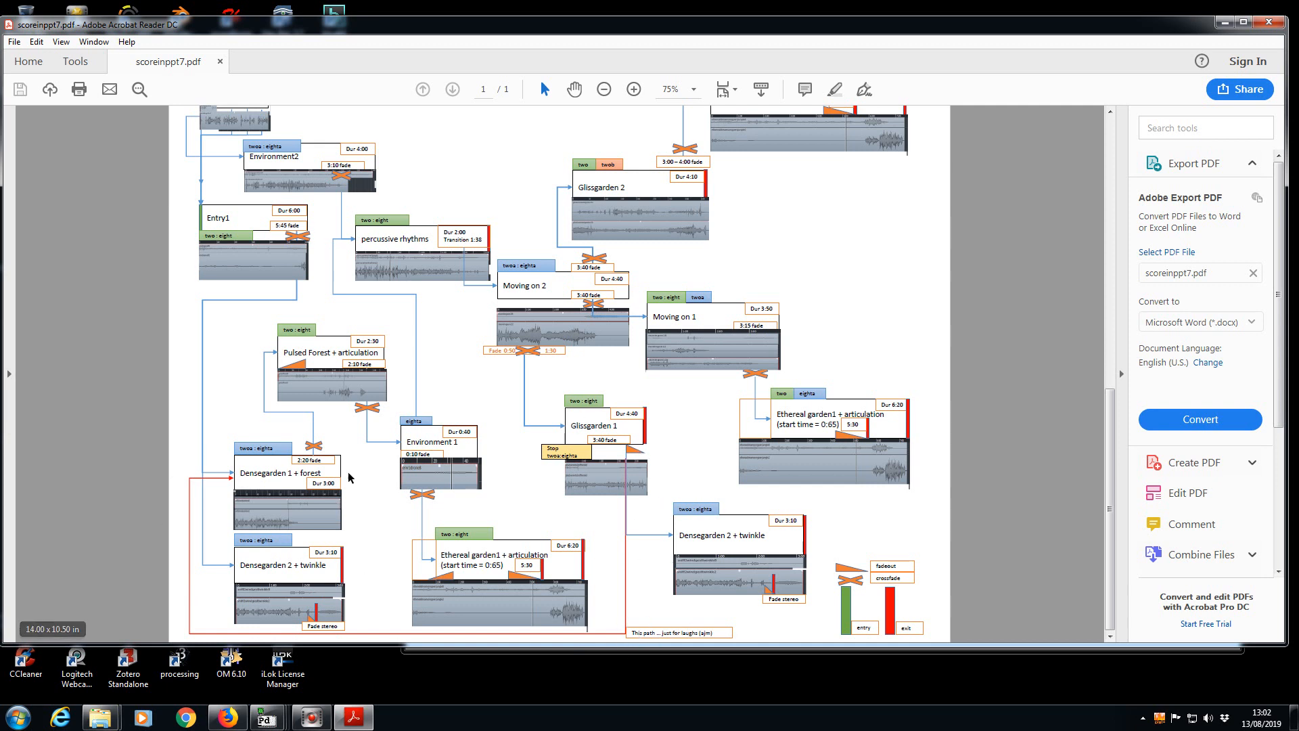
mouse_move(729, 295)
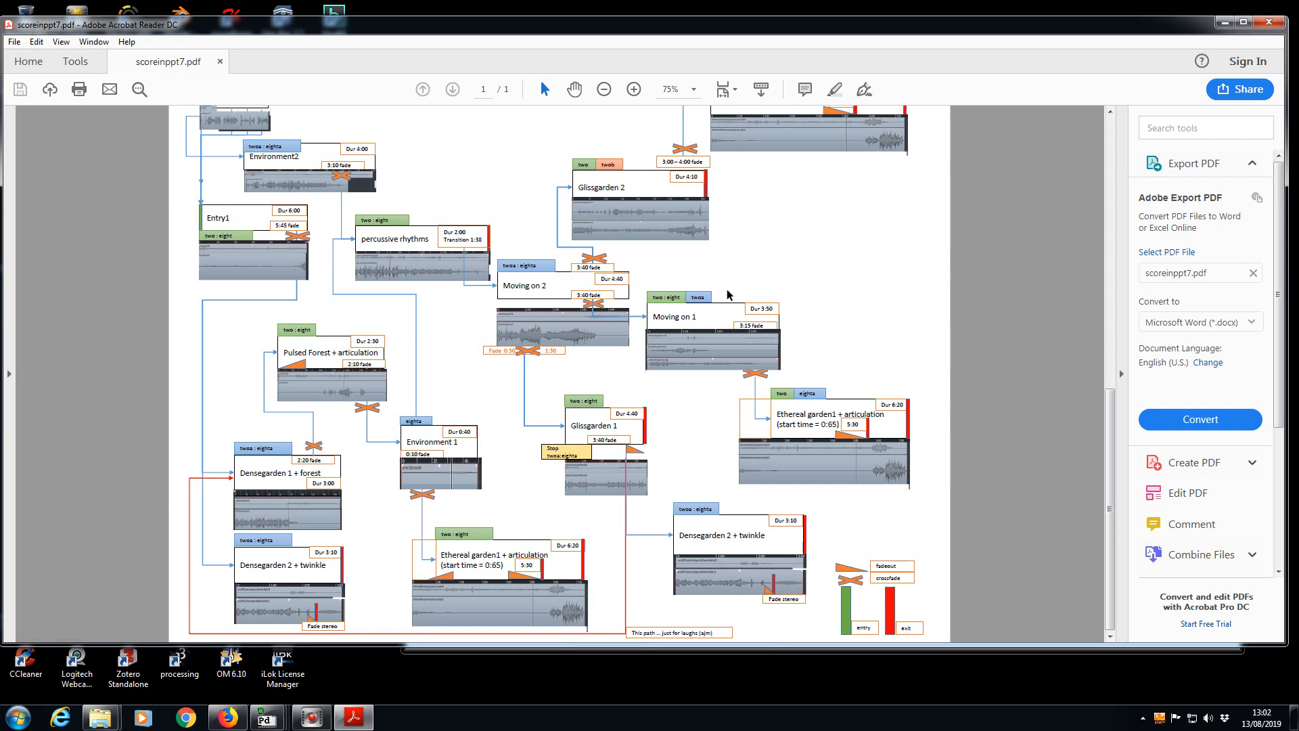
mouse_move(560, 383)
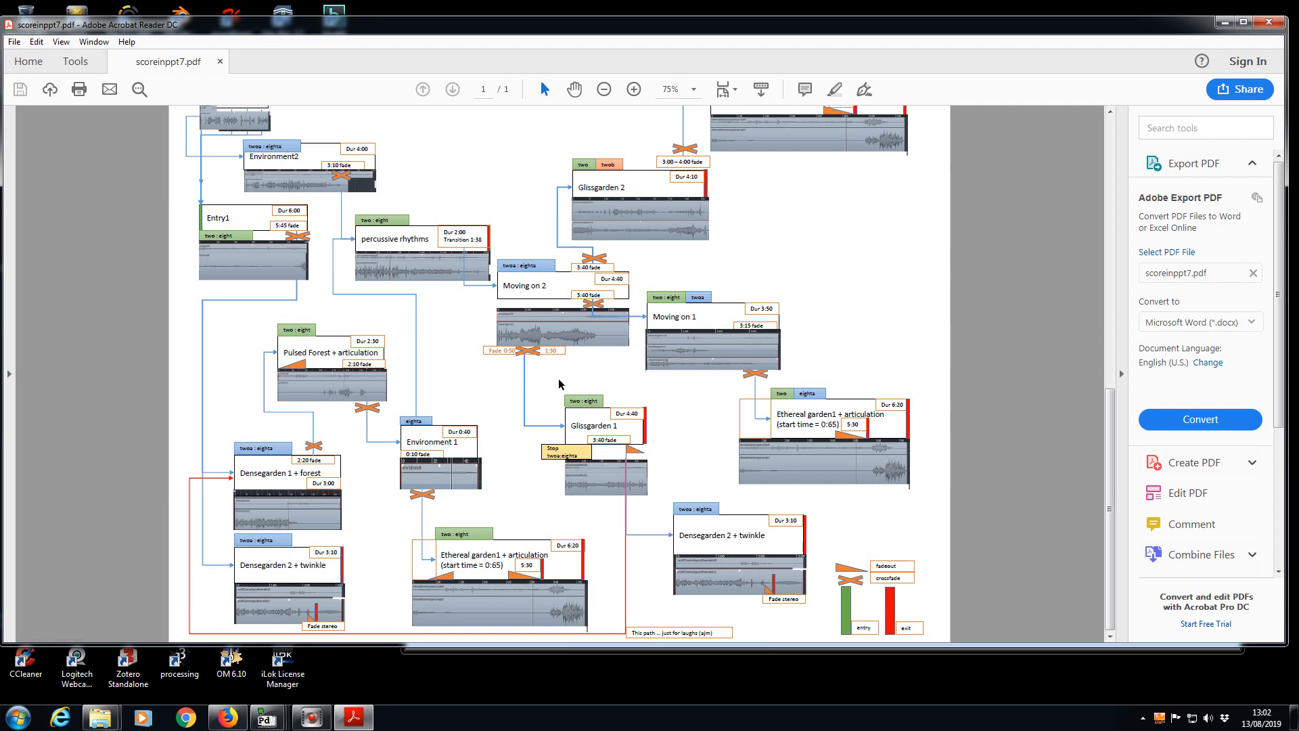
mouse_move(549, 395)
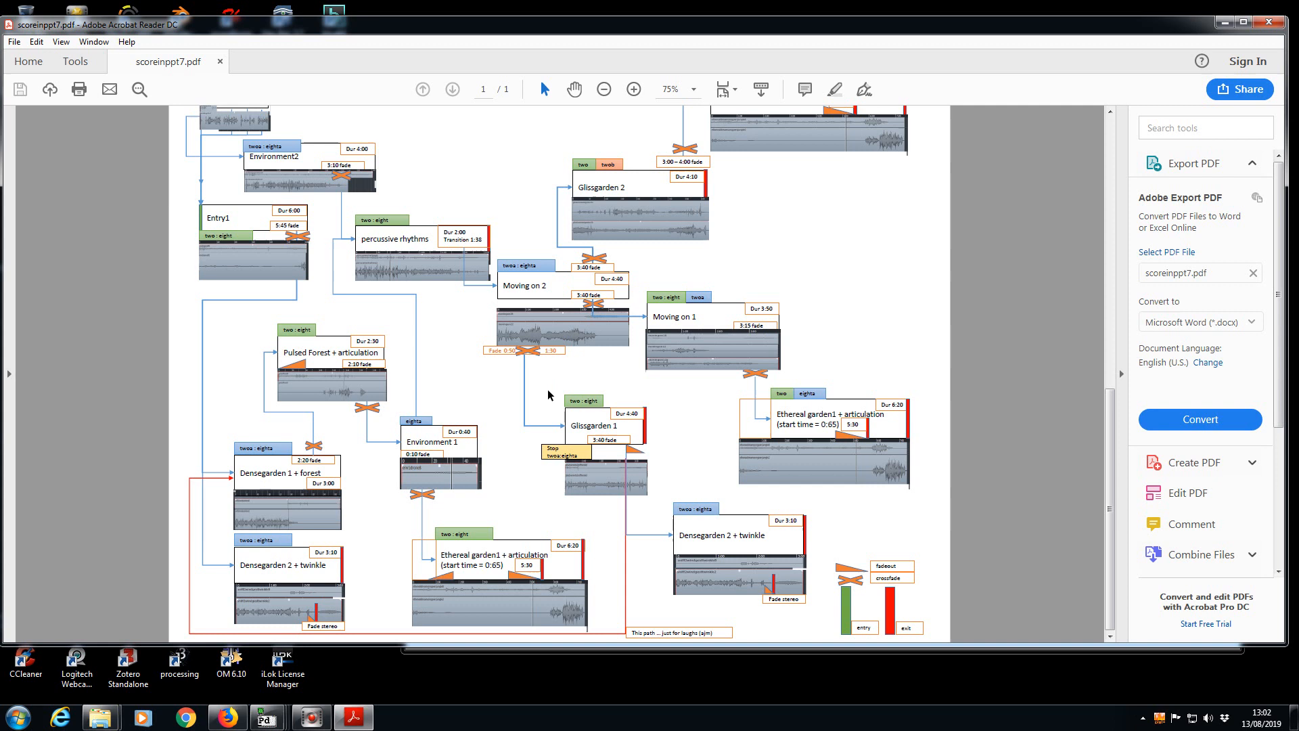
mouse_move(702, 346)
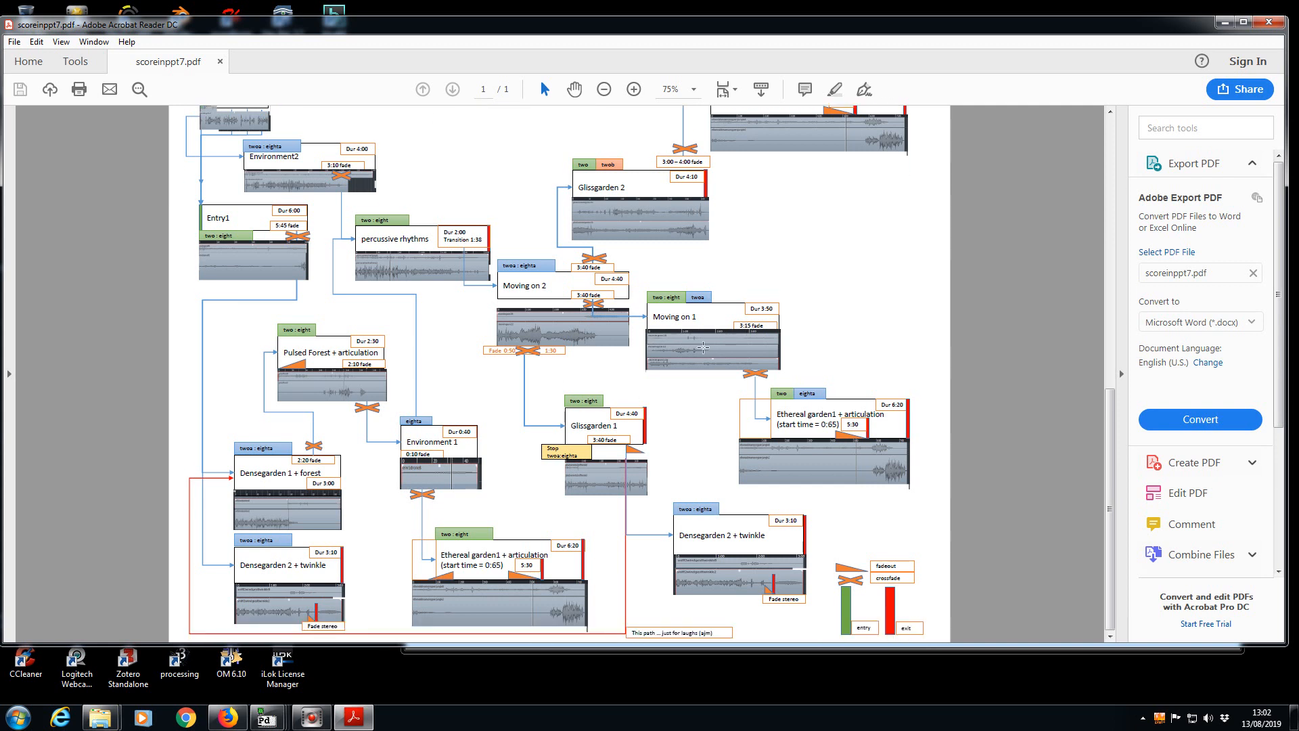
- Zoom the score to 125% and scroll down to both Densegarden routes
left_click(693, 89)
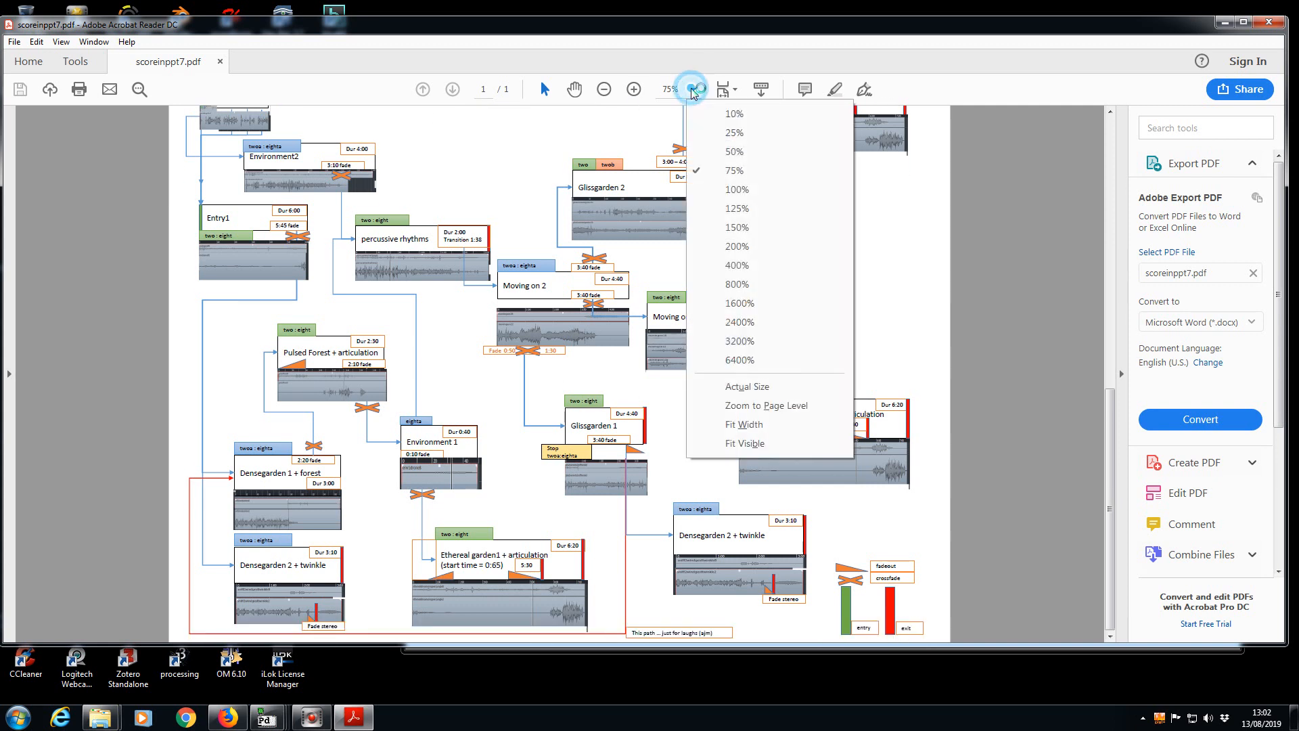
left_click(735, 208)
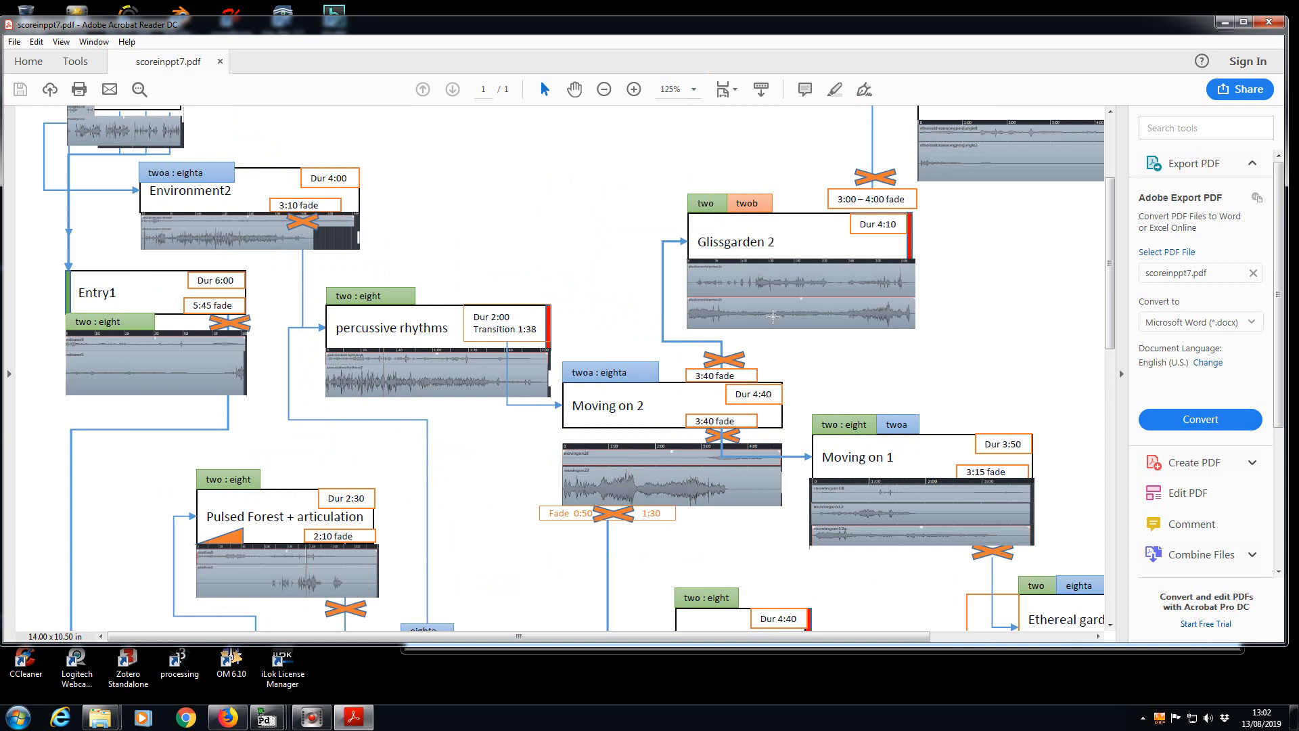
mouse_move(835, 282)
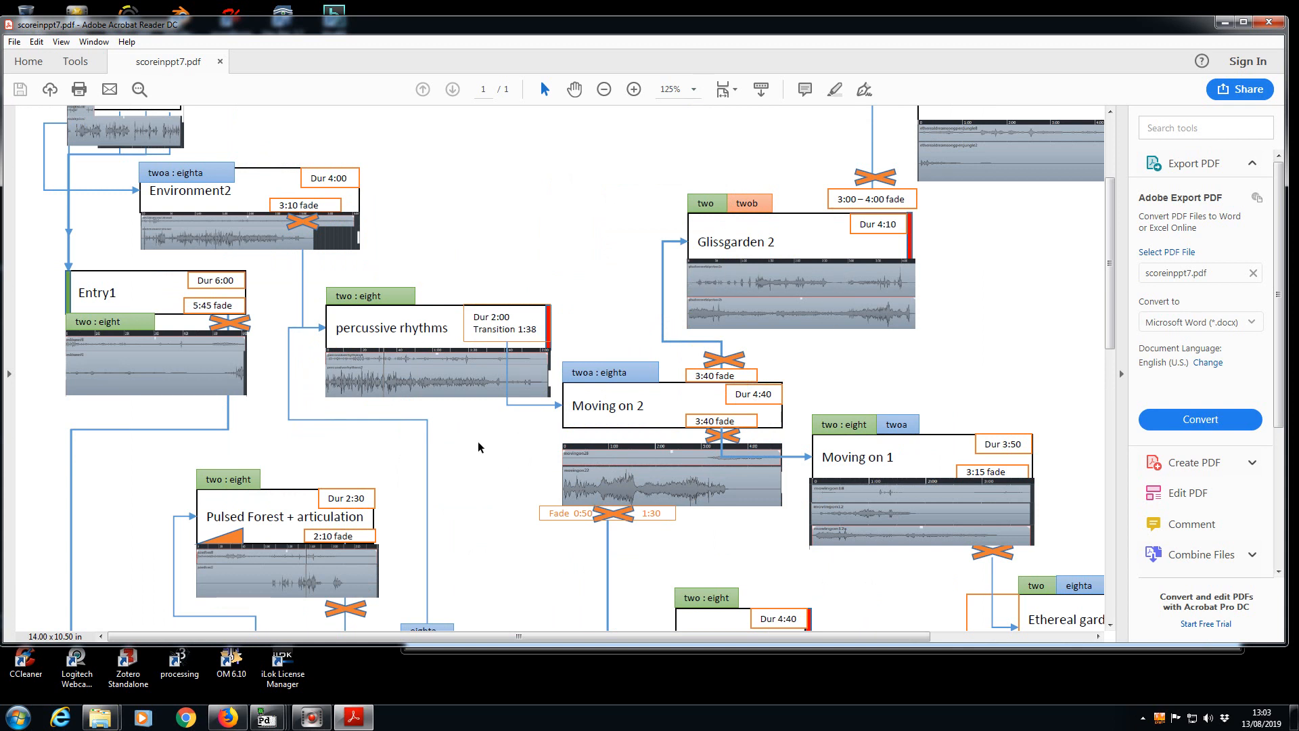
mouse_move(439, 555)
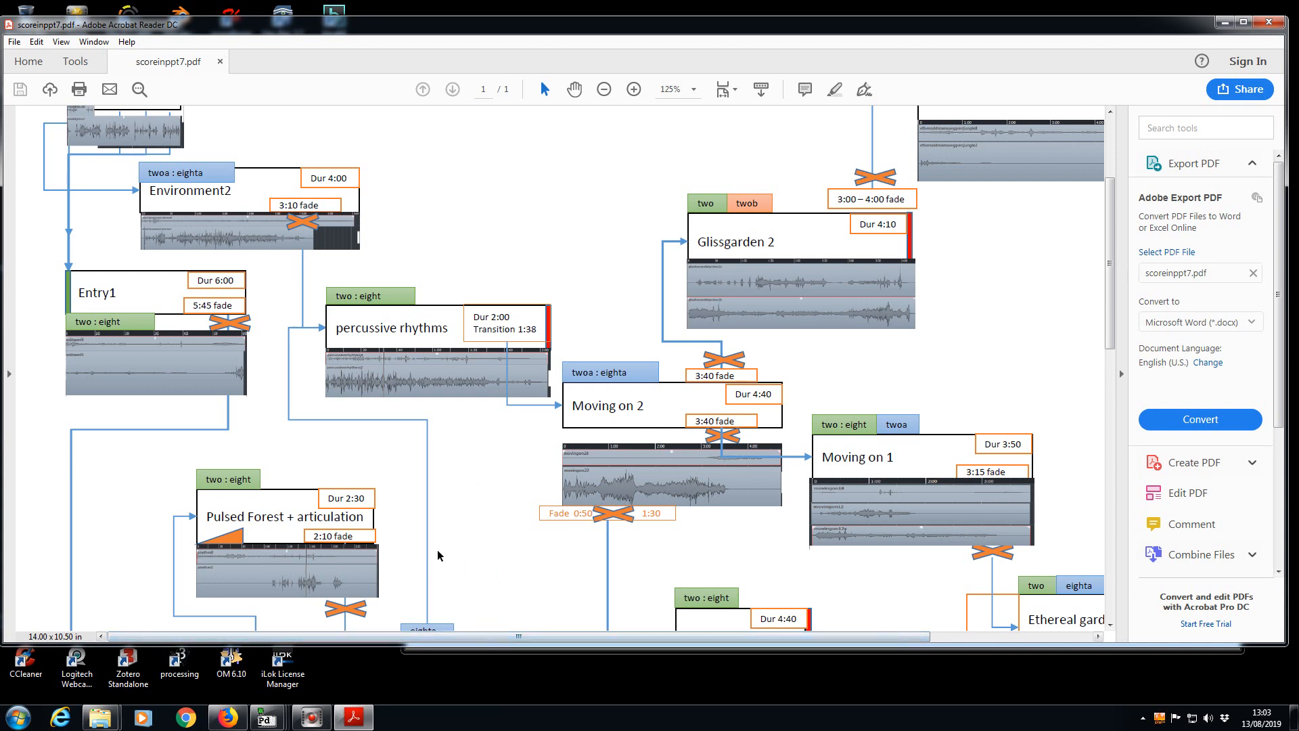
scroll("down", 3)
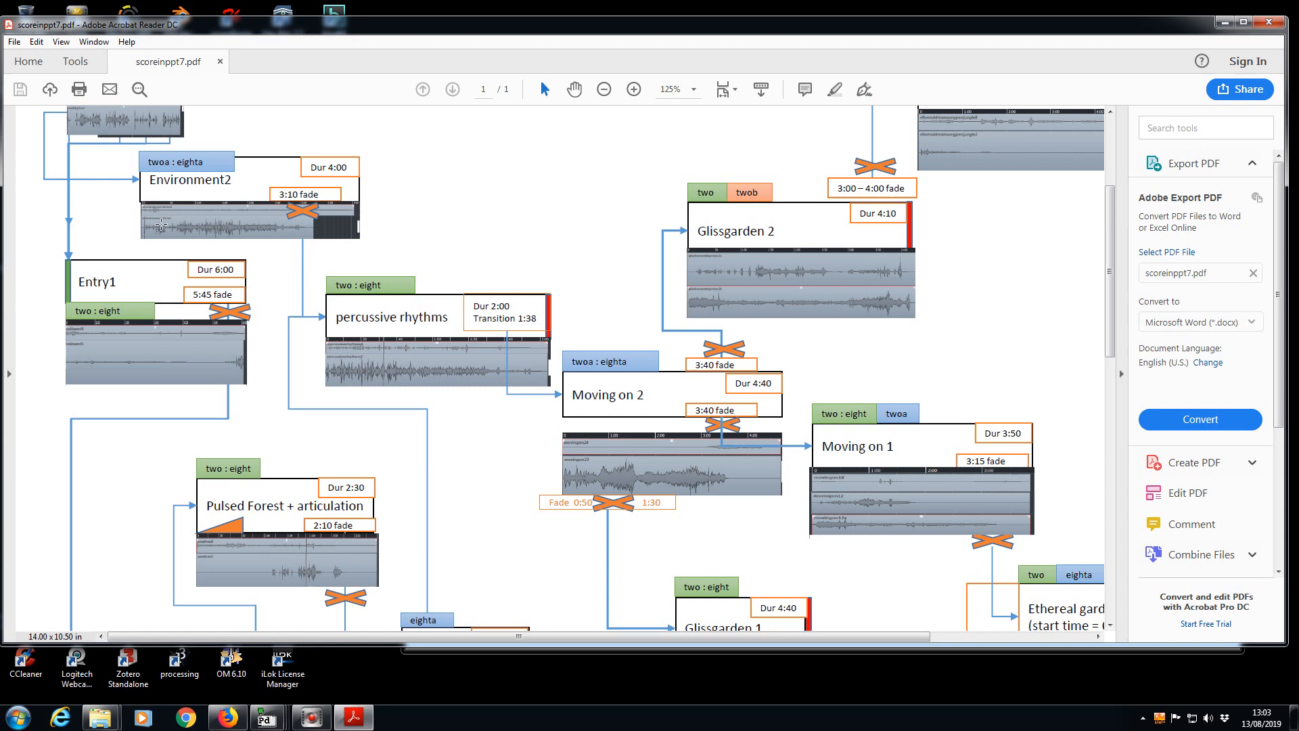
mouse_move(287, 234)
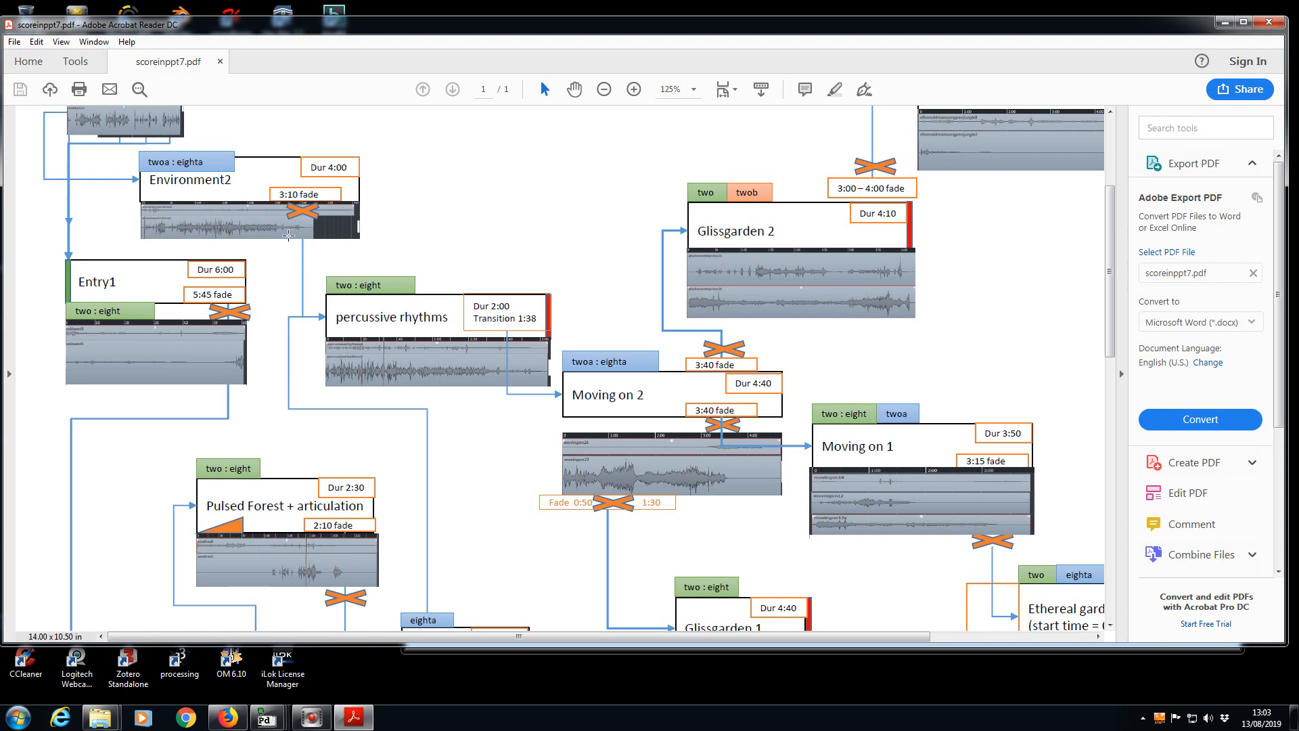
mouse_move(303, 321)
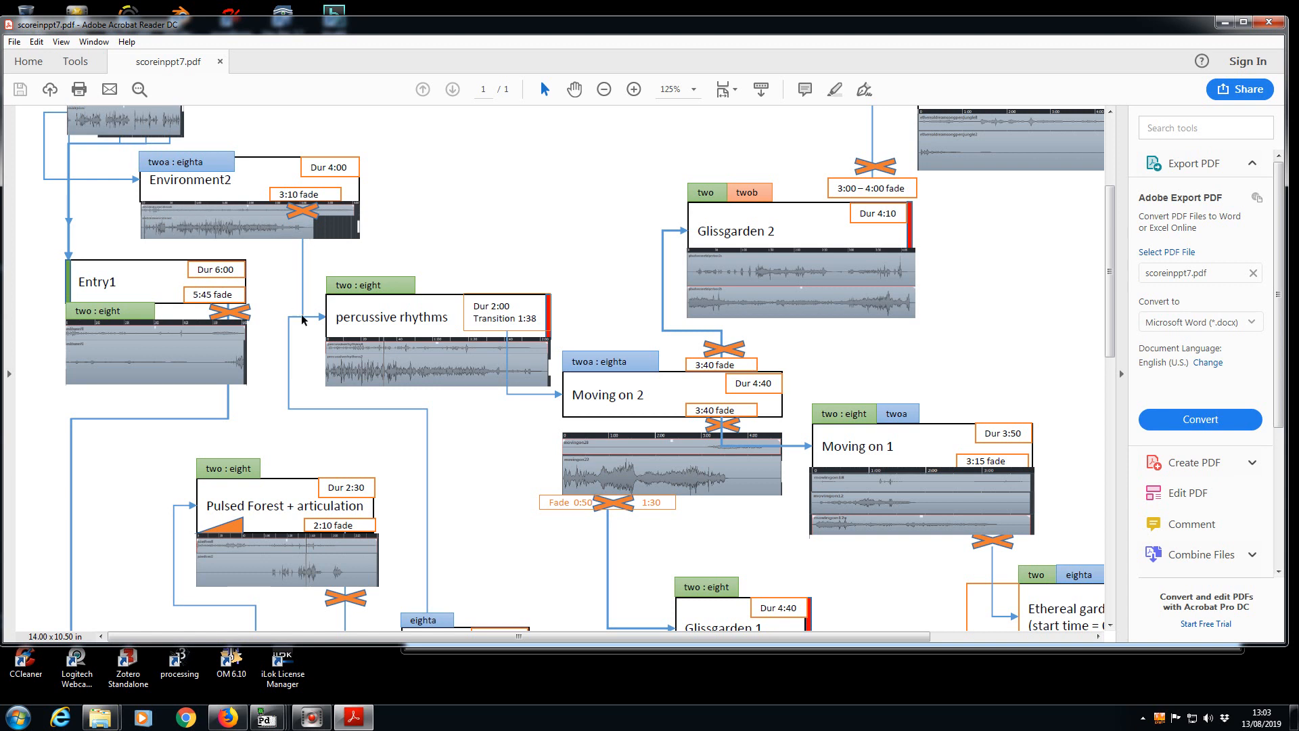
scroll("down", 3)
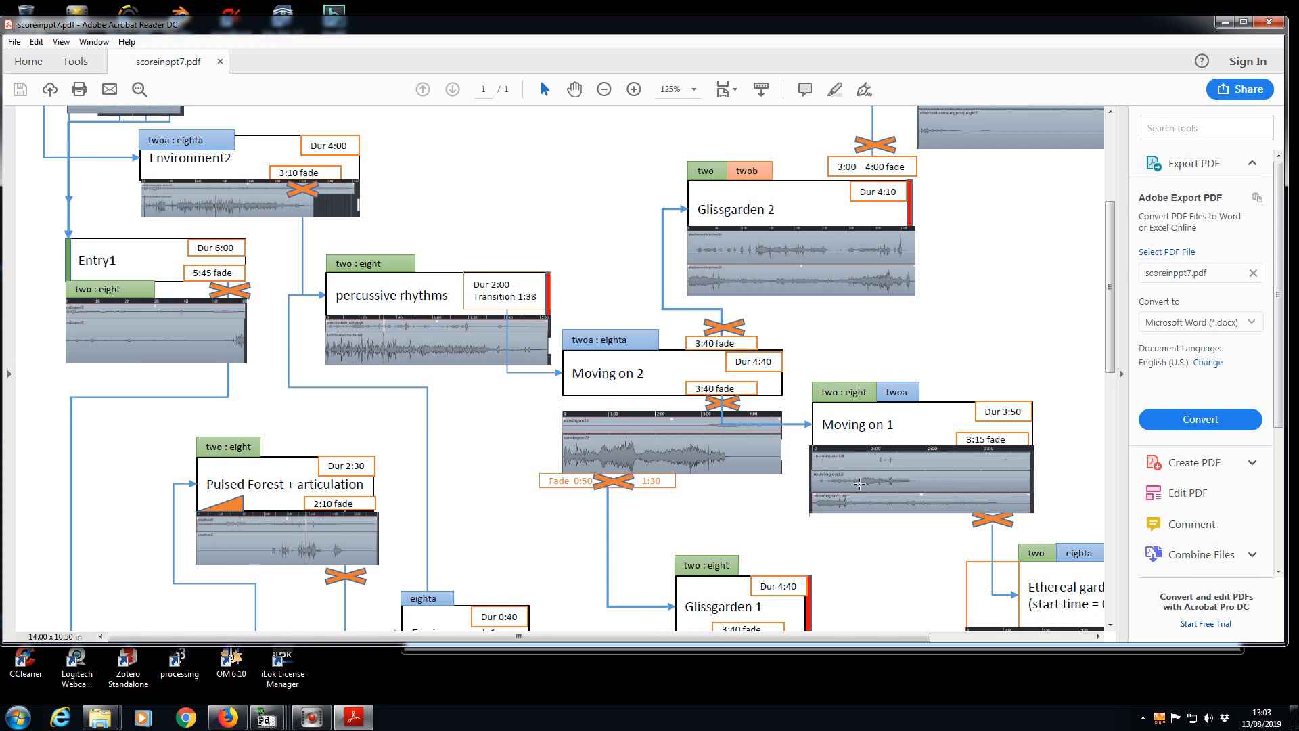
scroll("down", 3)
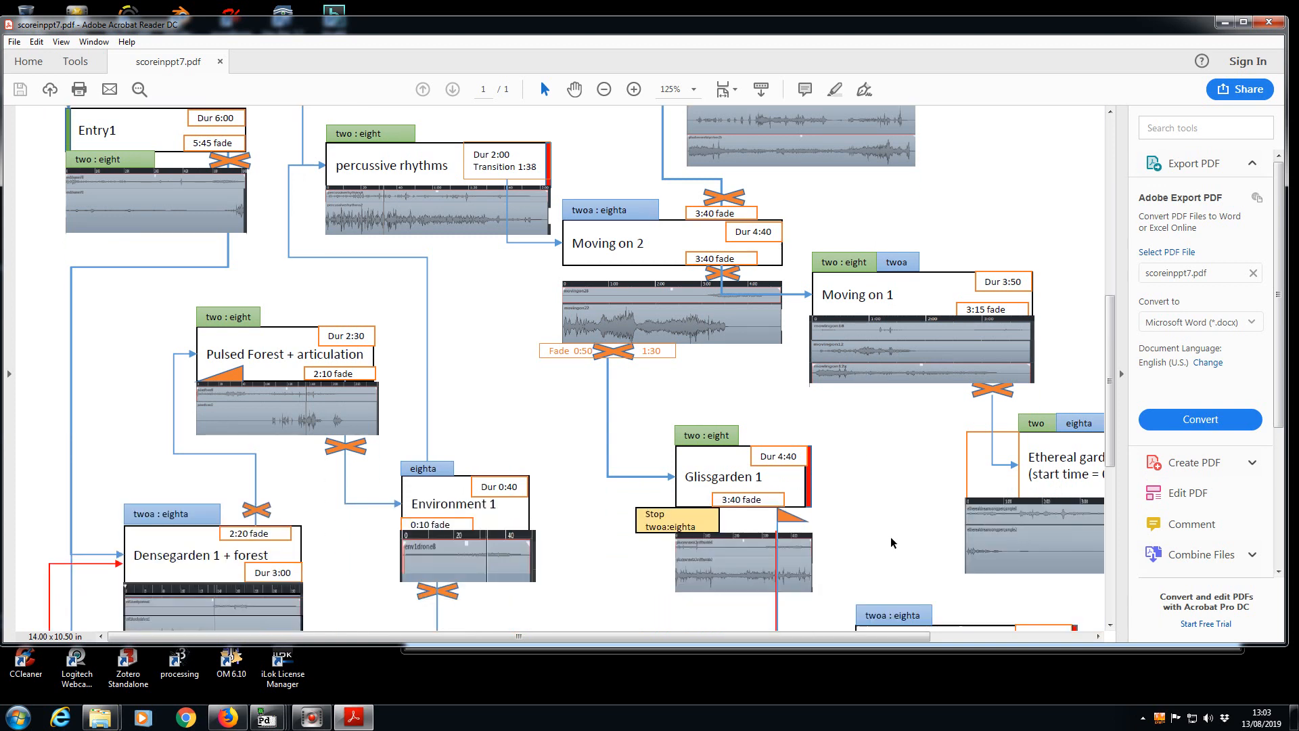
scroll("down", 3)
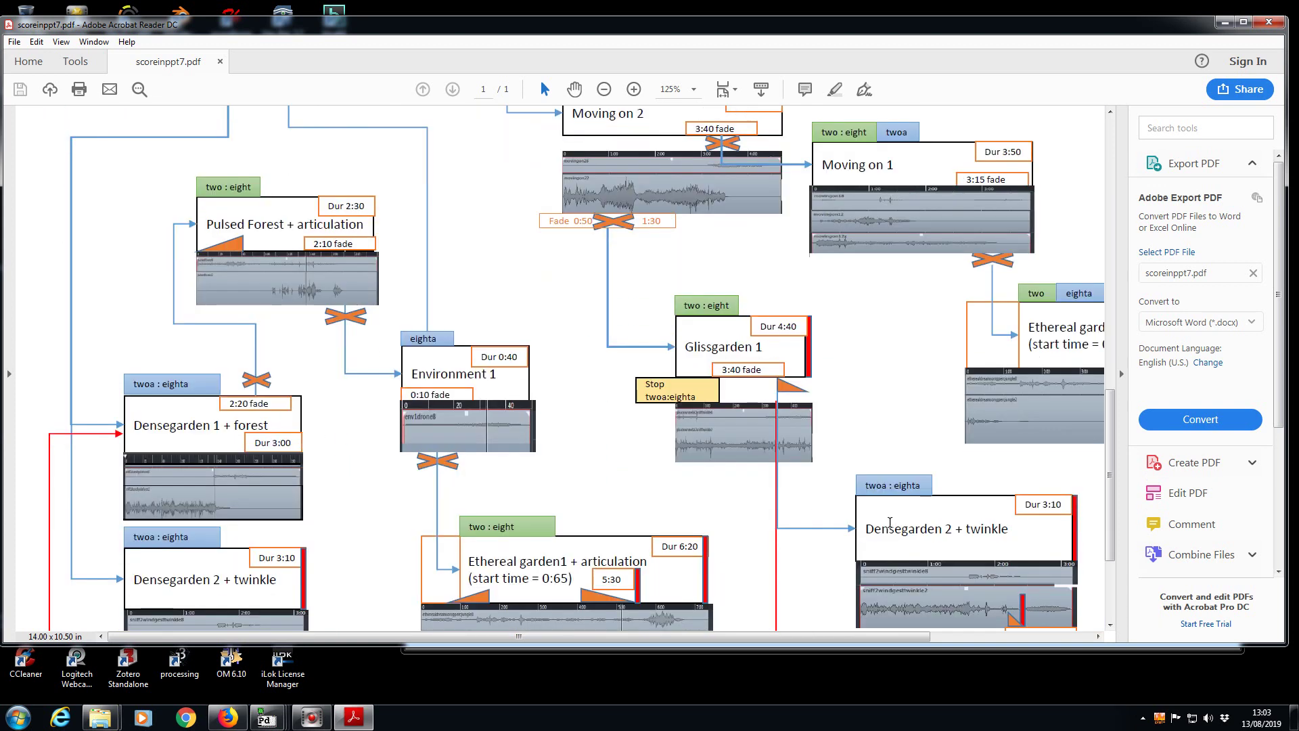
scroll("down", 3)
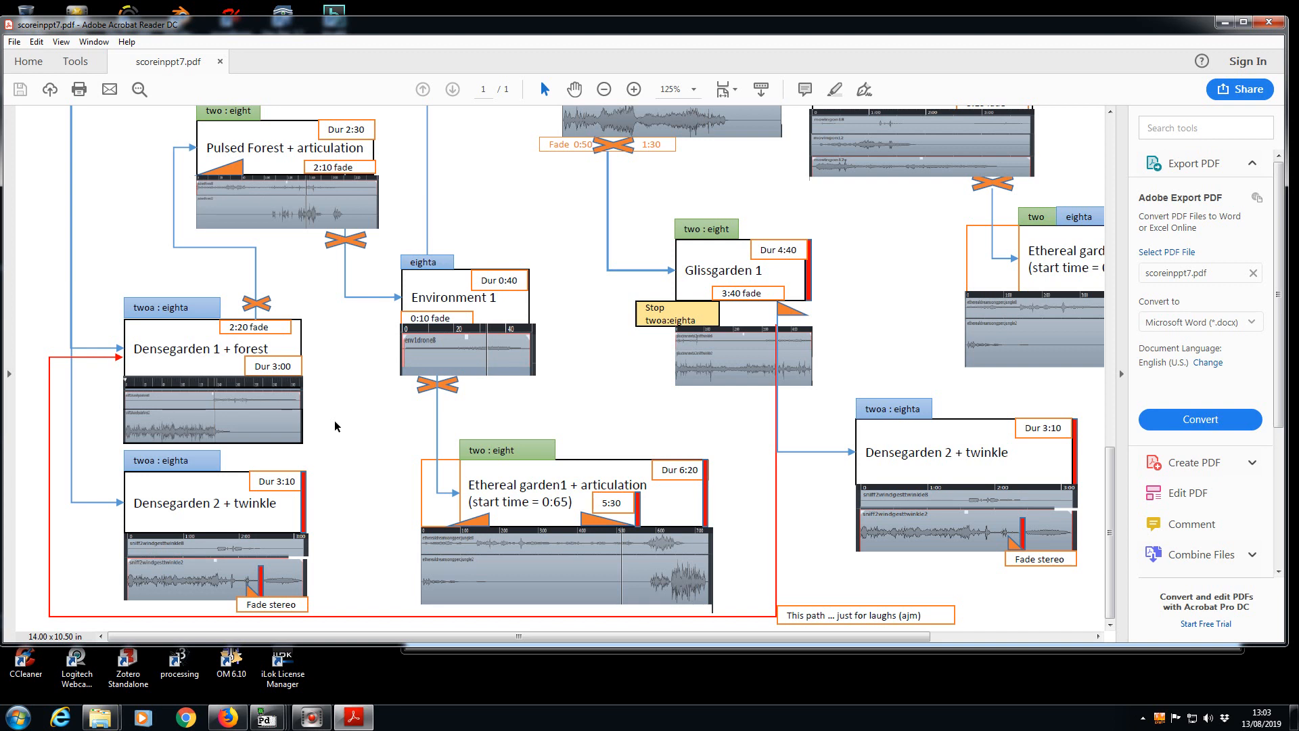
mouse_move(325, 421)
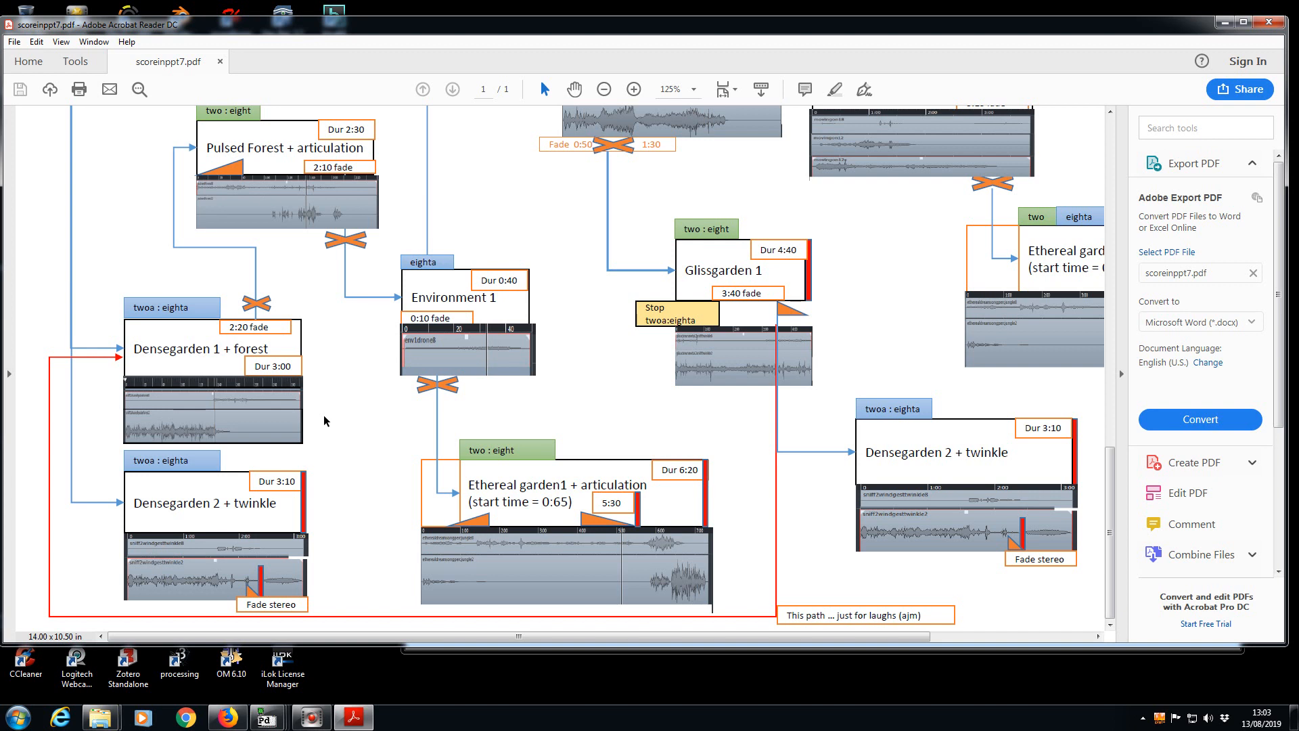
scroll("up", 3)
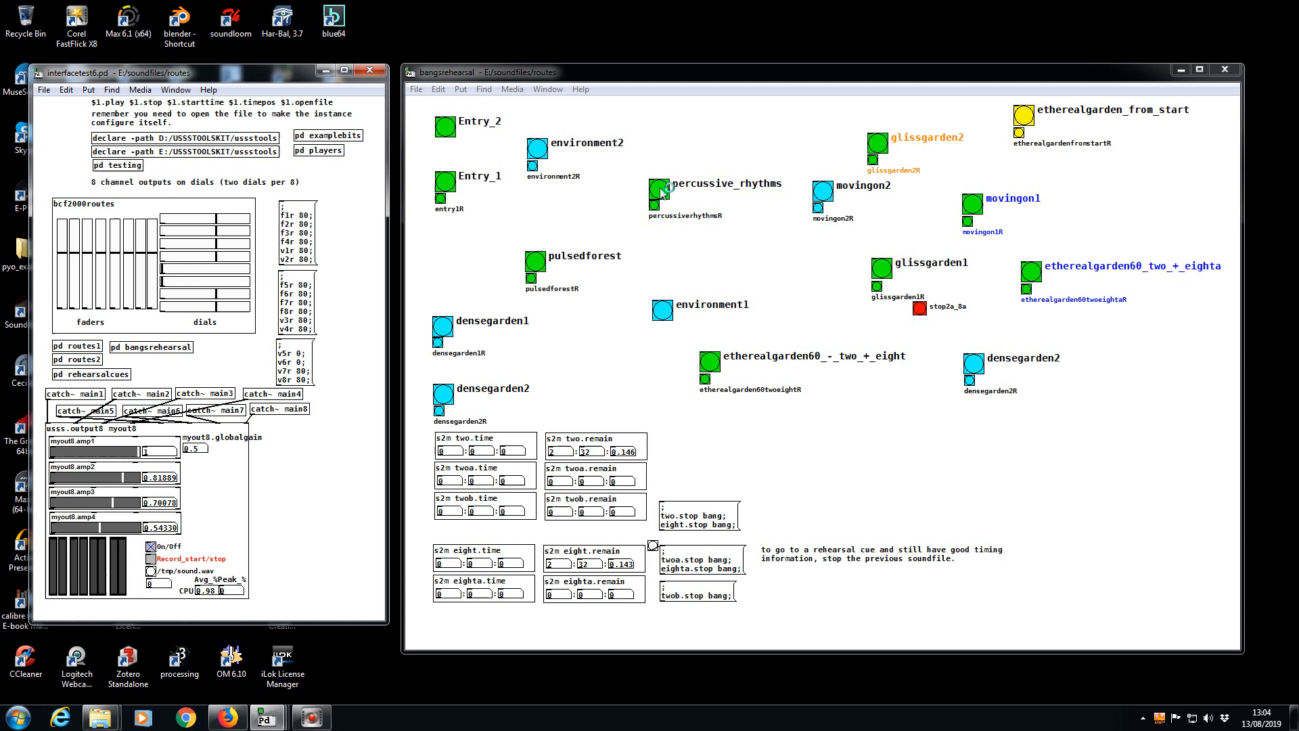
- Play the percussive_rhythms cue for about 20 seconds, then stop playback
left_click(662, 189)
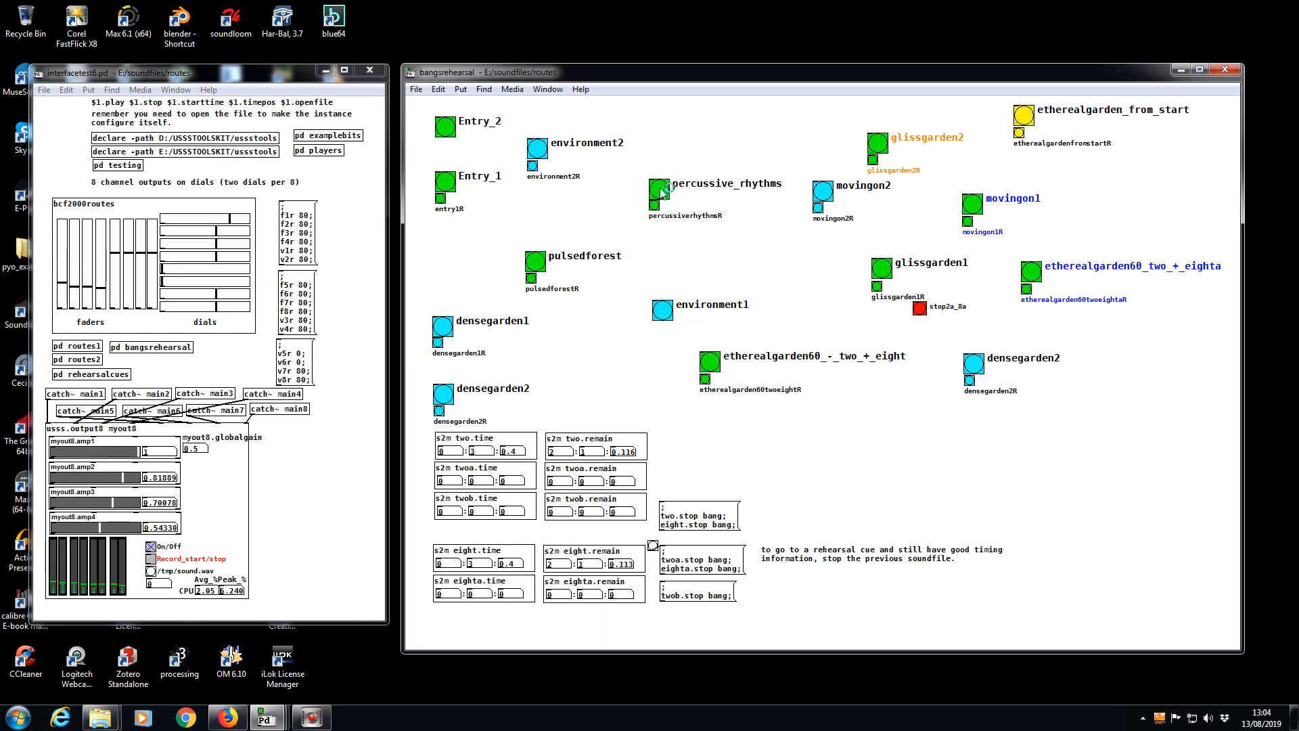
left_click(658, 188)
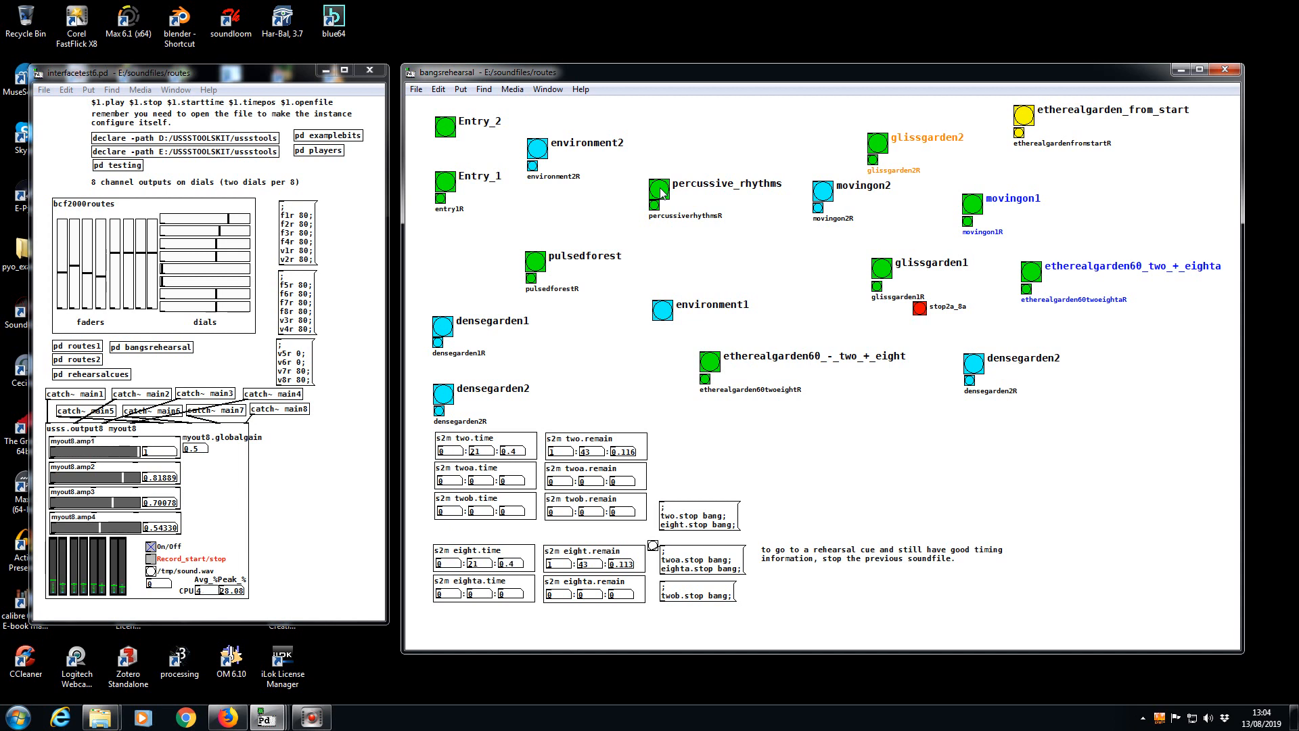
left_click(699, 514)
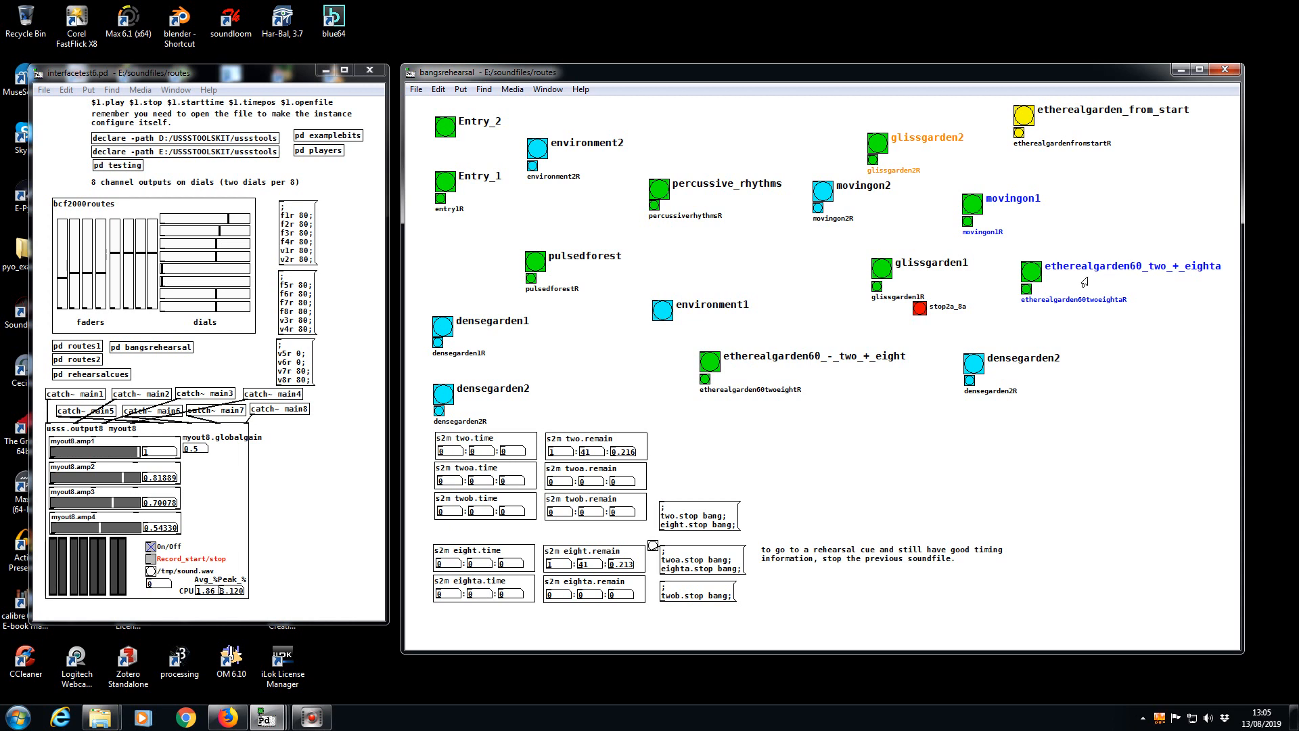
mouse_move(1045, 285)
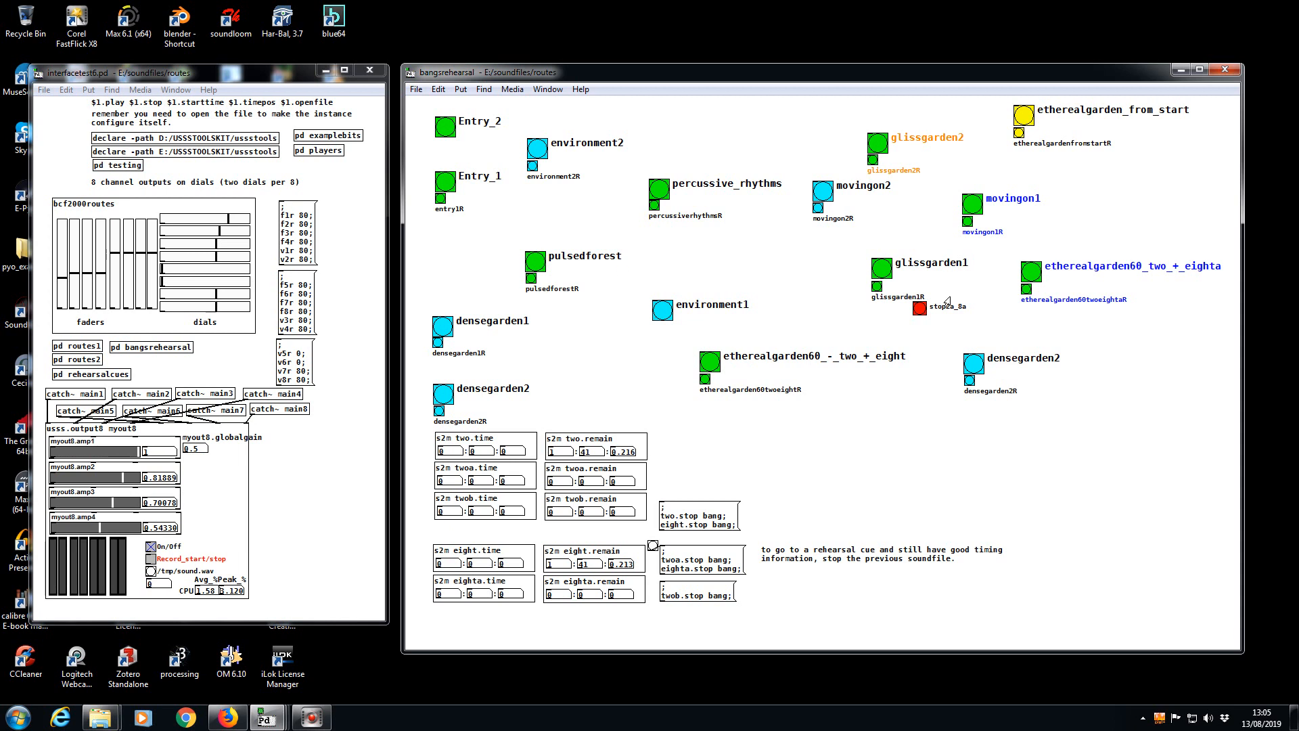
mouse_move(918, 381)
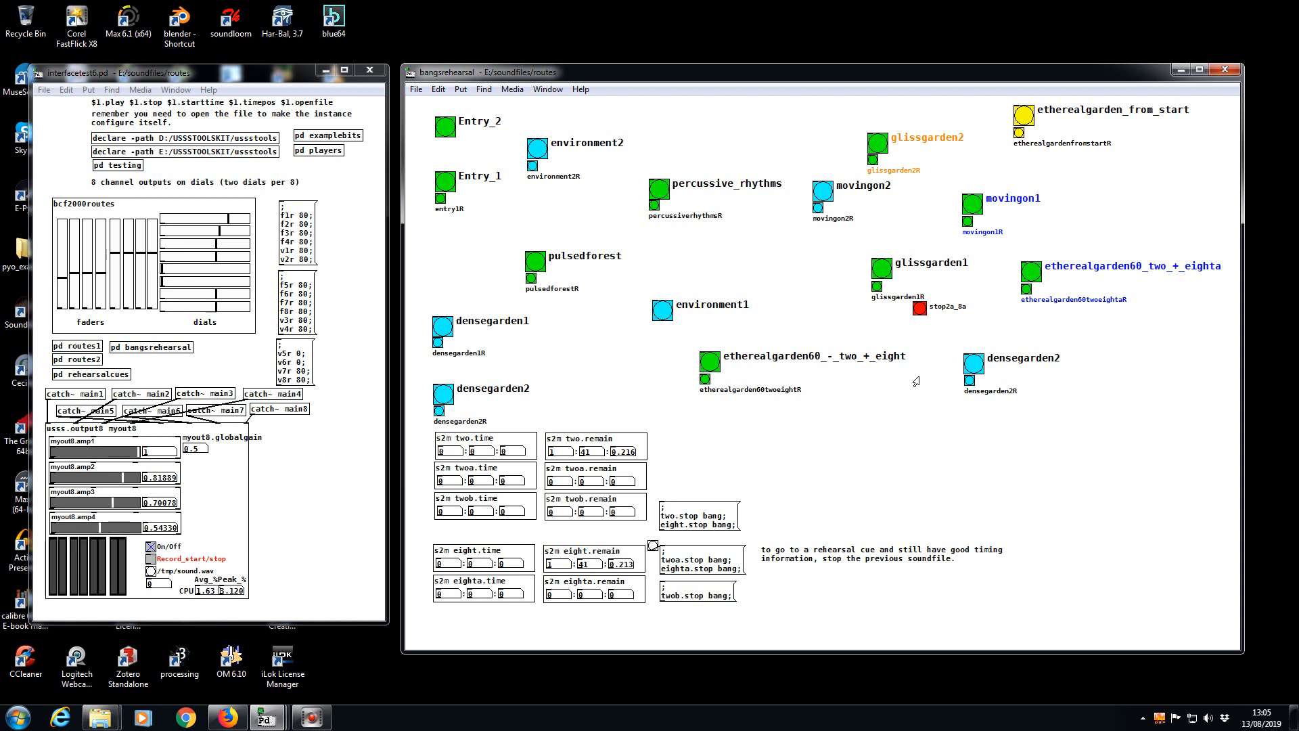
mouse_move(871, 392)
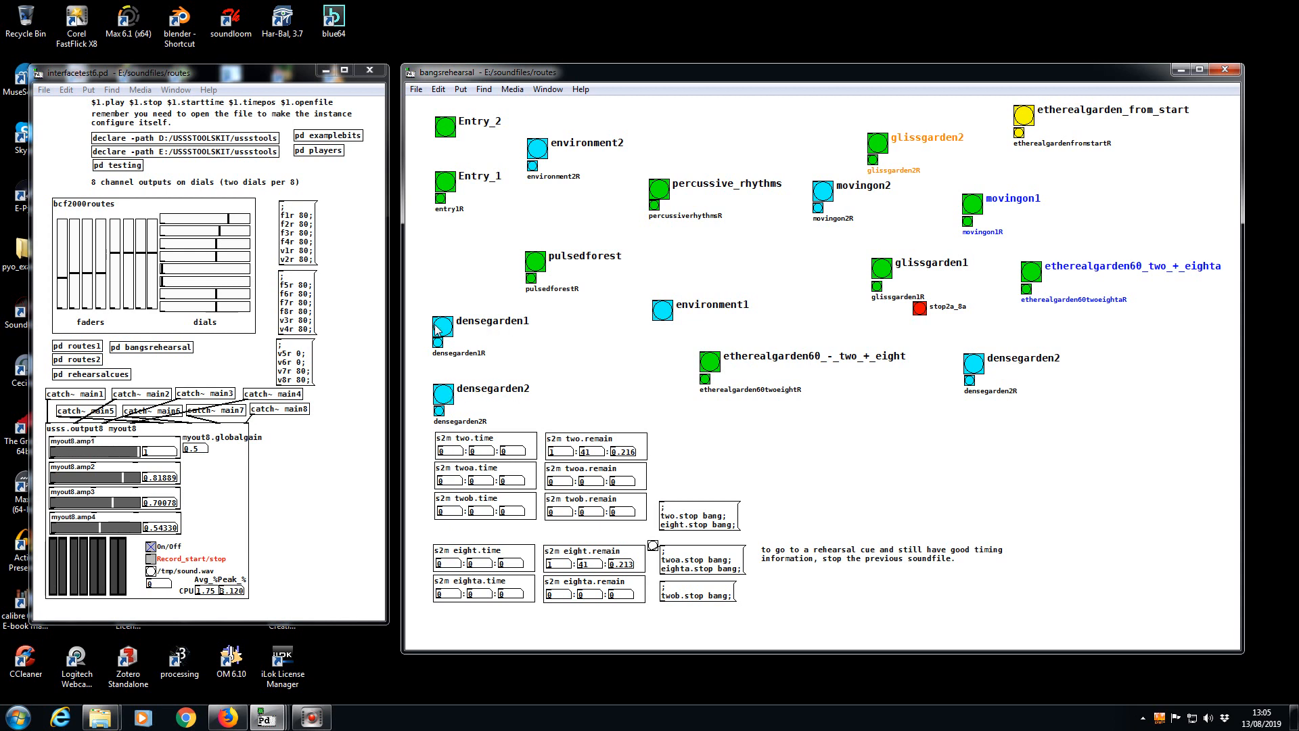
mouse_move(537, 393)
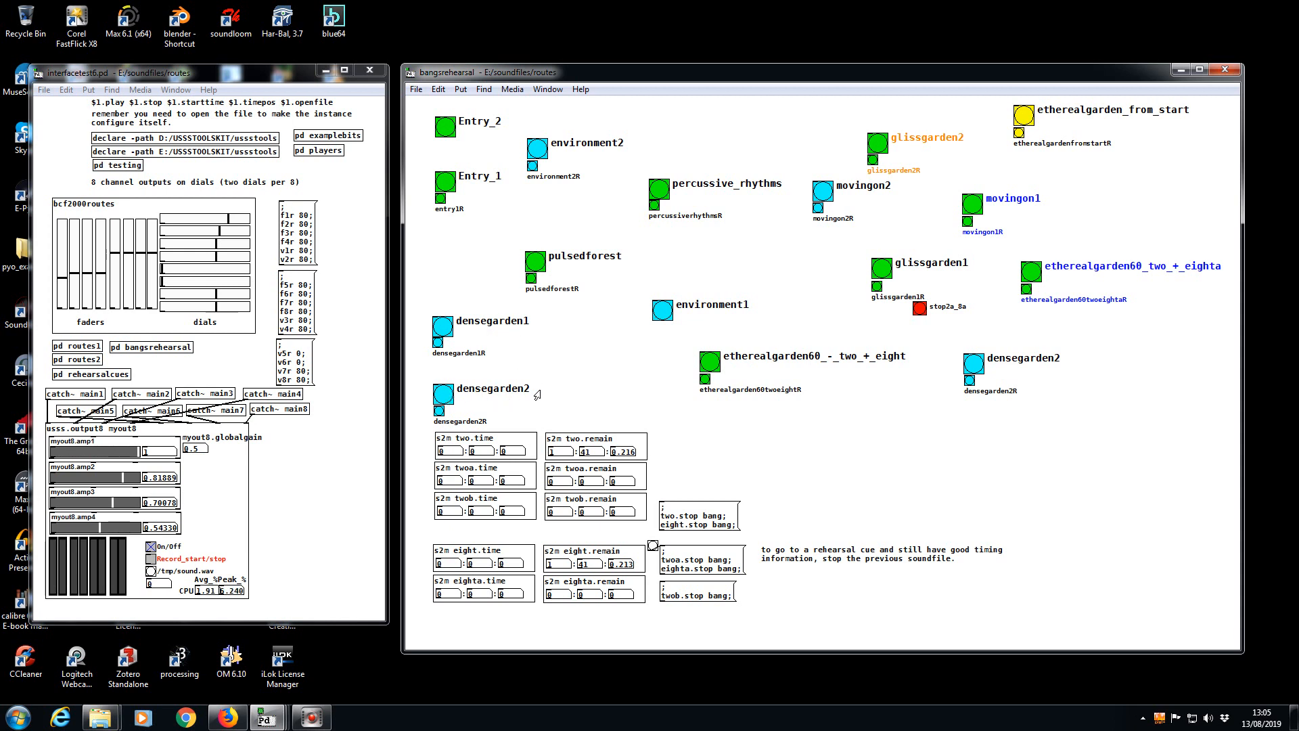